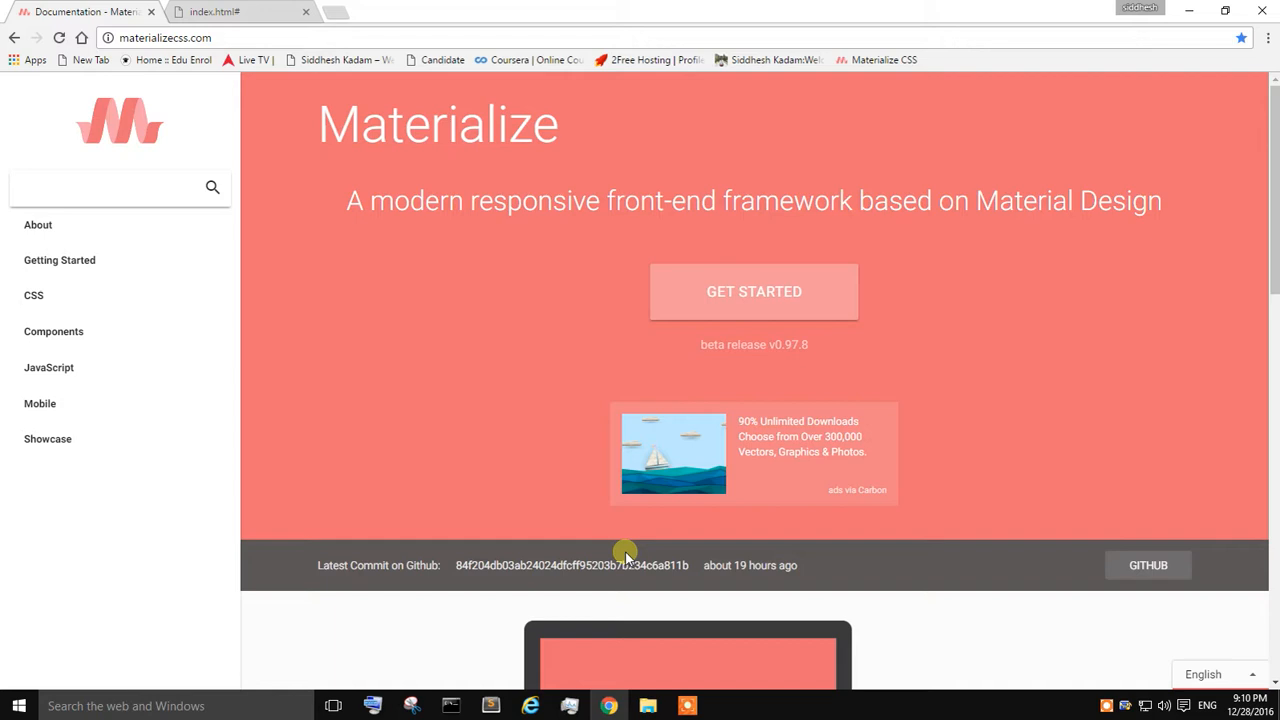
mouse_move(508, 616)
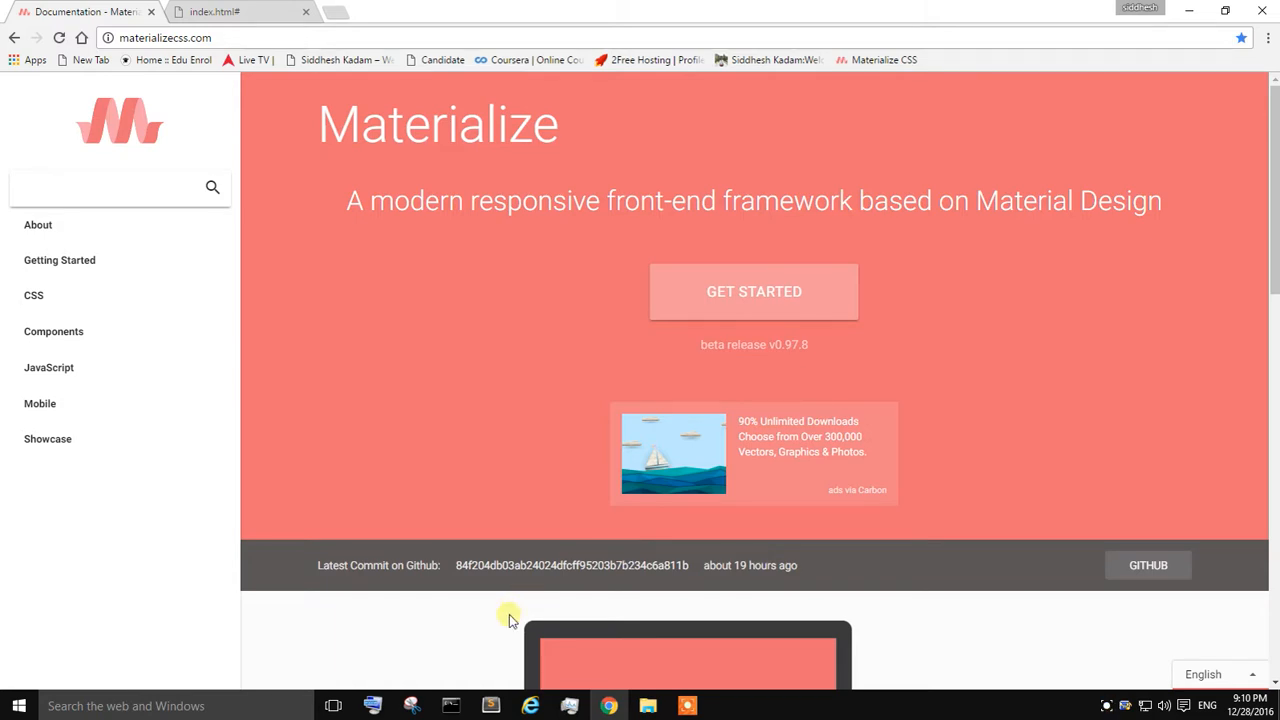
mouse_move(476, 610)
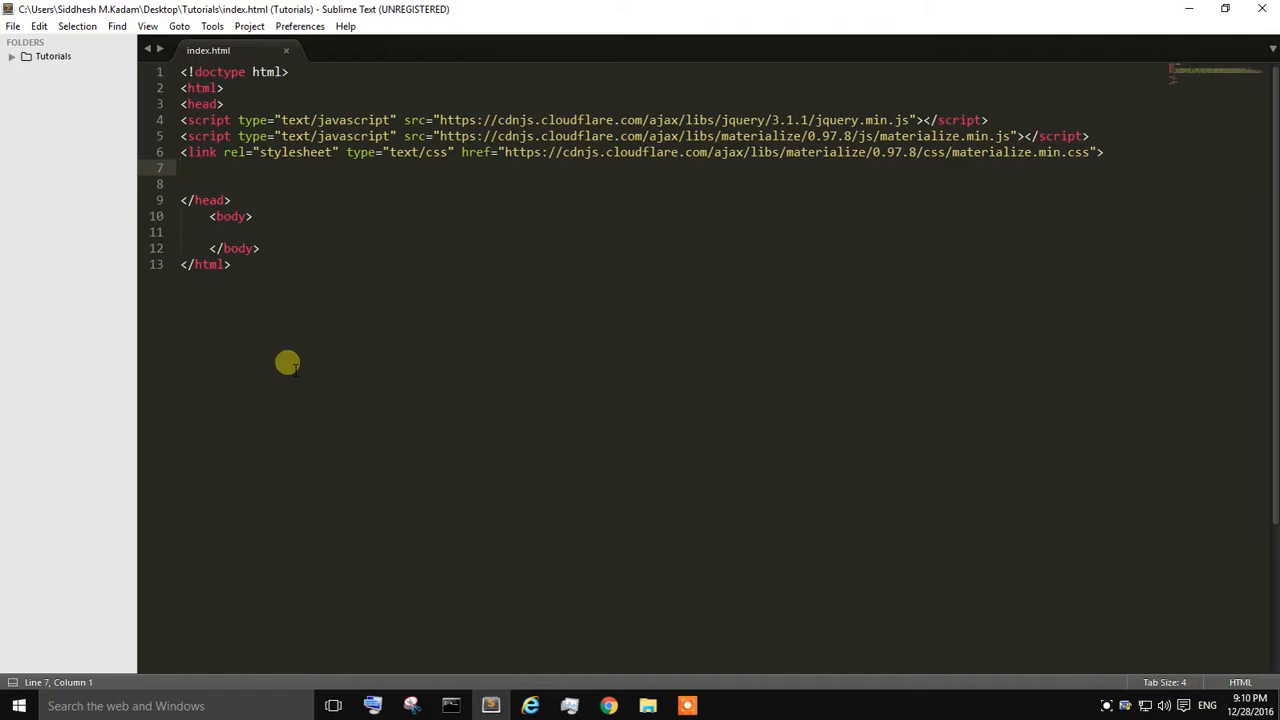
mouse_move(240, 200)
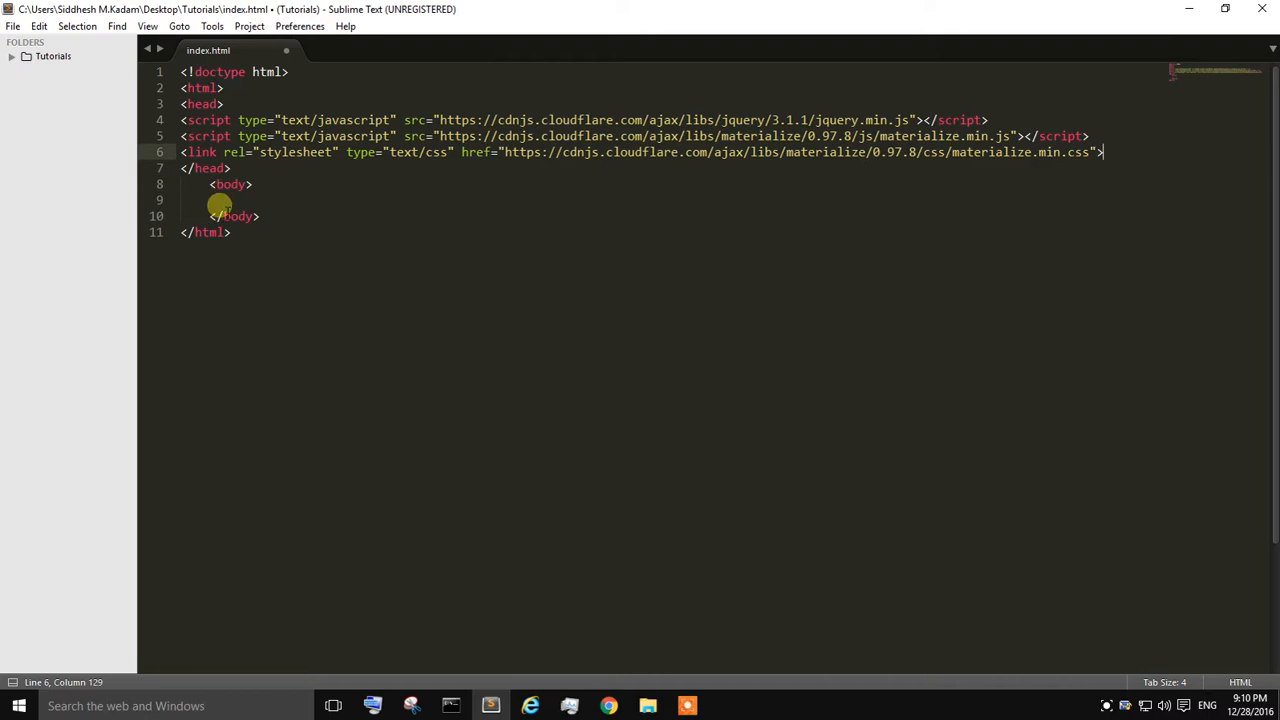
Remove the blank lines so </head> follows the jQuery and Materialize links, then settle in the empty body.
left_click(232, 200)
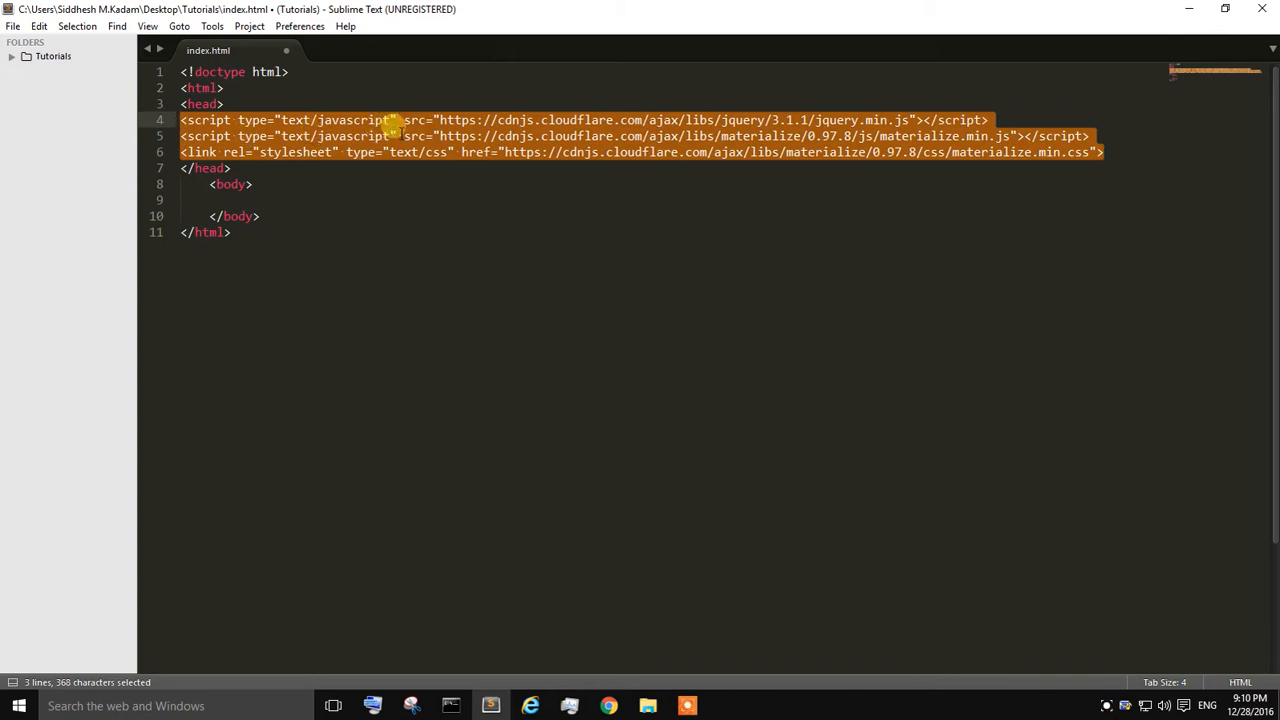
left_click(548, 136)
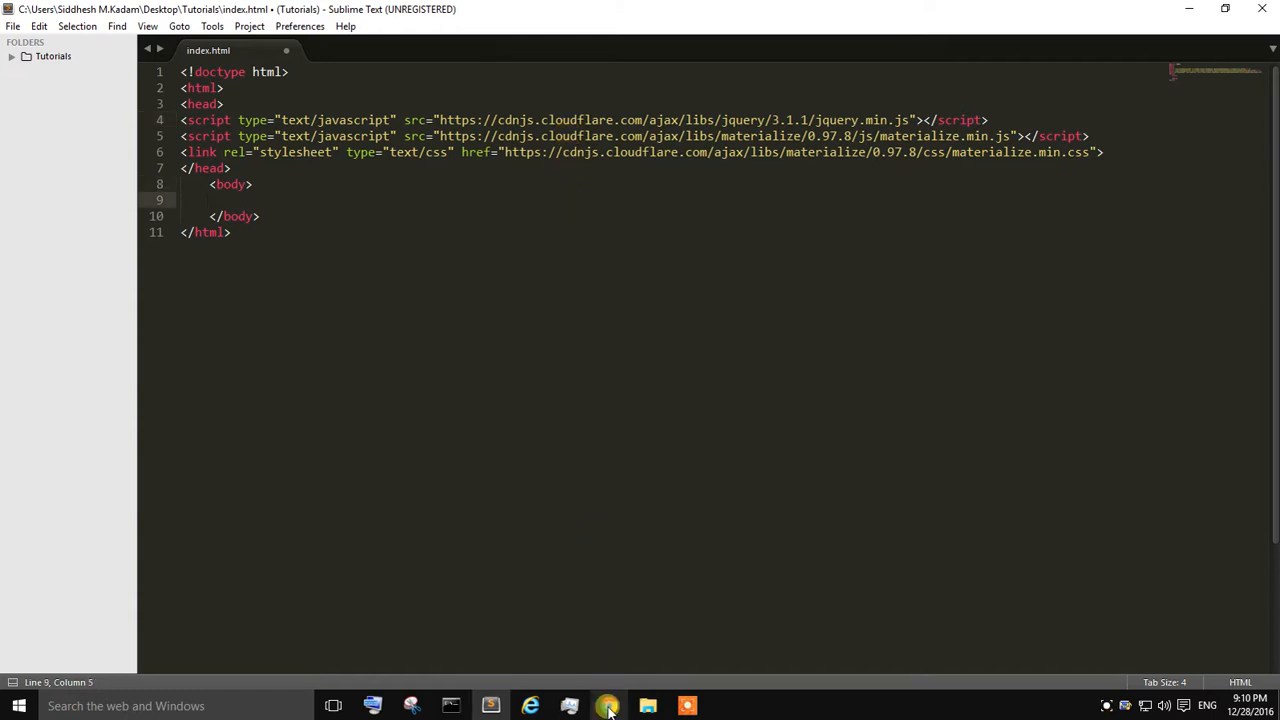
Browse from Components to the Navbar docs and scroll through its example navbars.
left_click(608, 706)
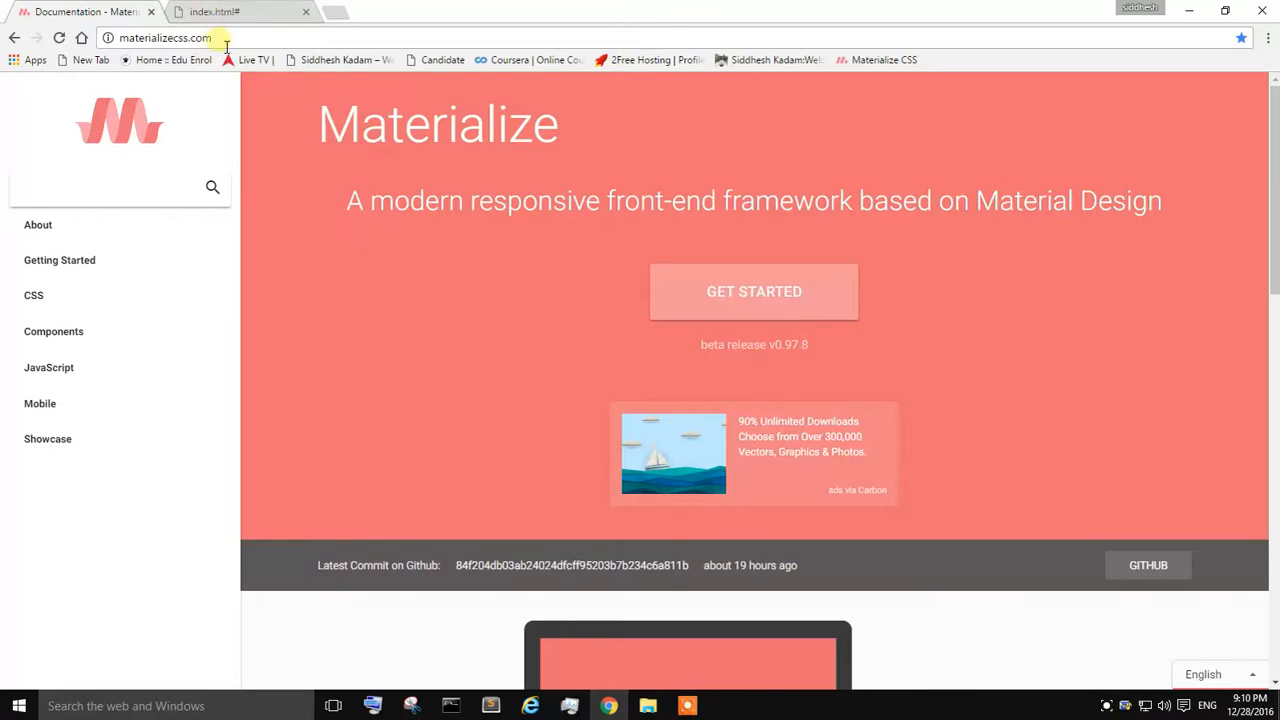
left_click(164, 36)
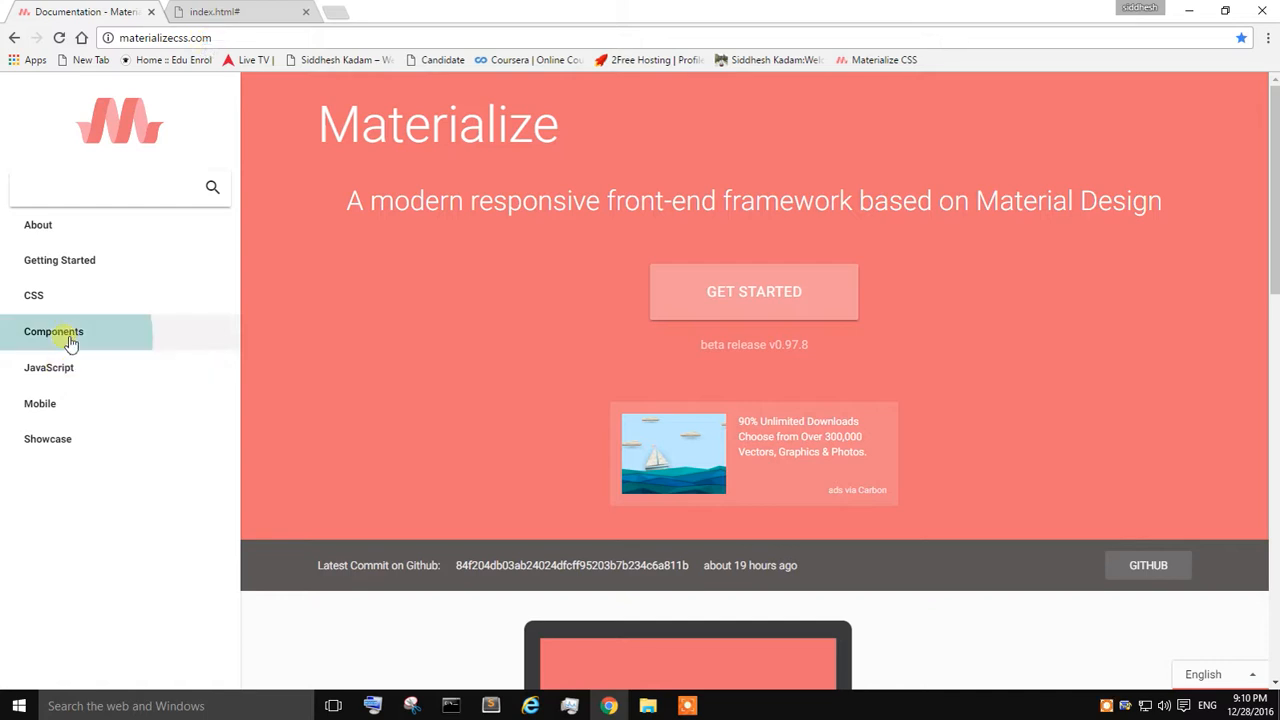
left_click(54, 332)
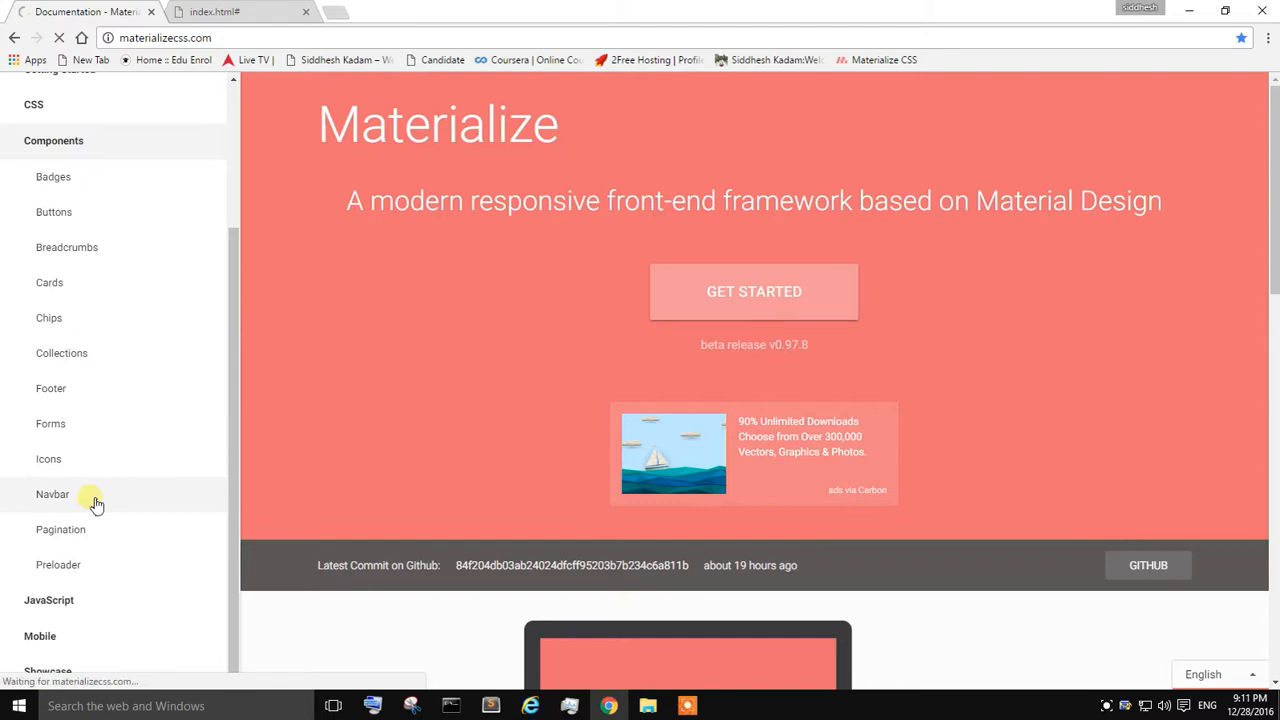
left_click(52, 494)
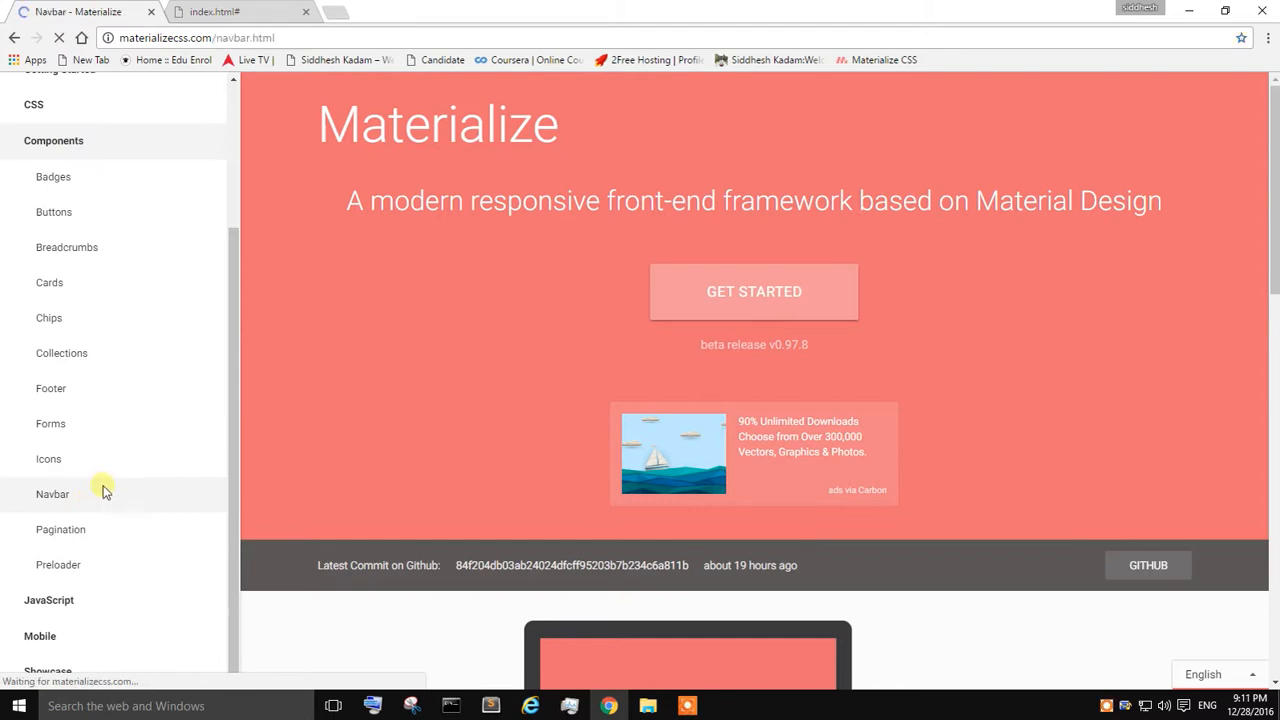
left_click(52, 494)
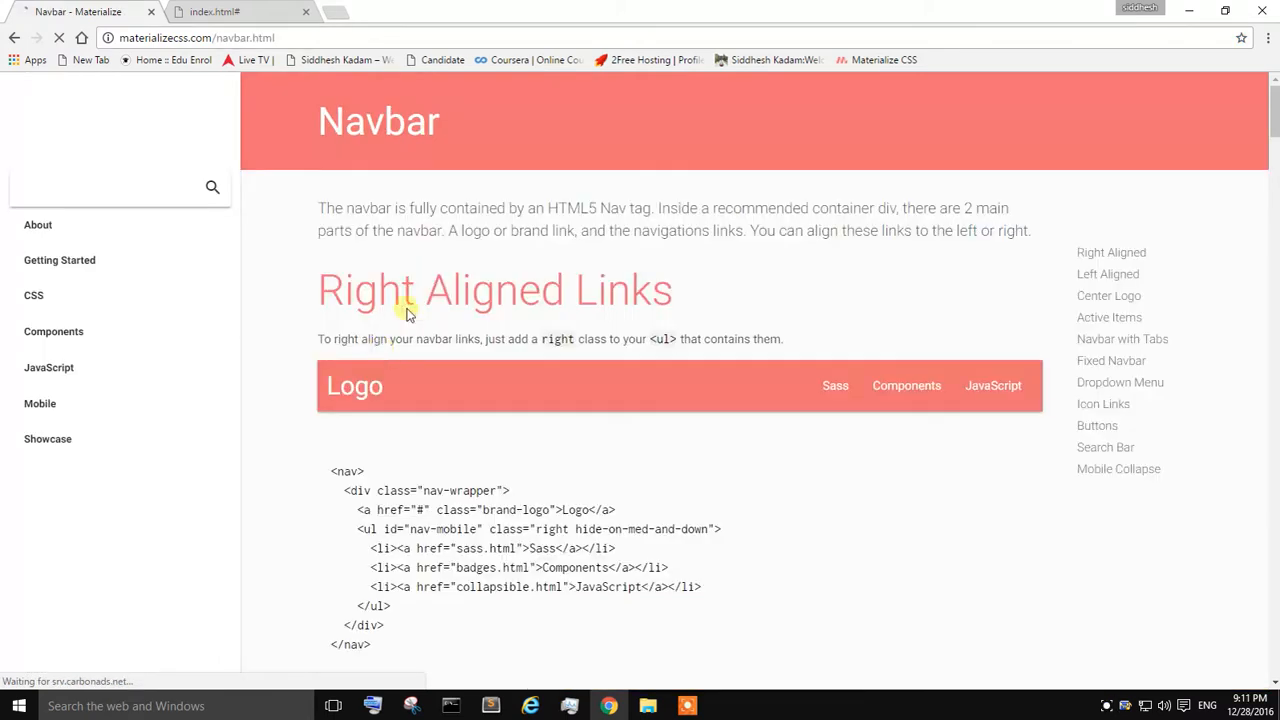
mouse_move(550, 308)
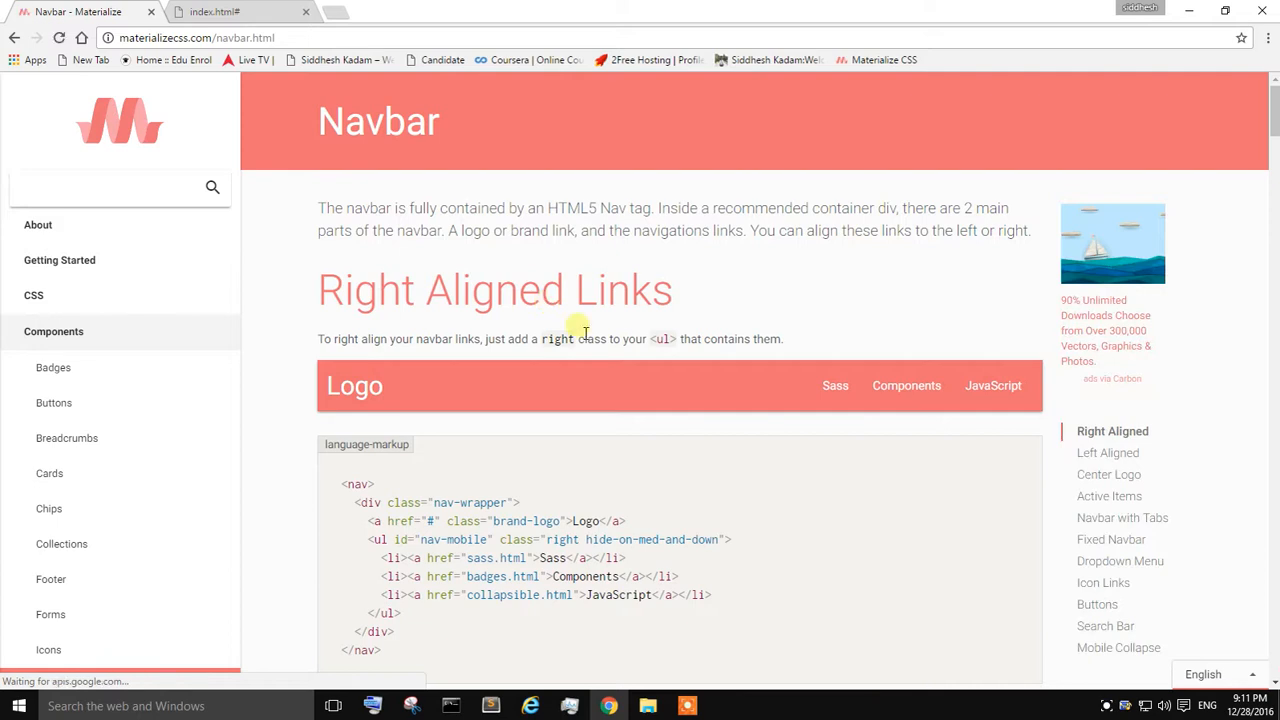
scroll("down", 3)
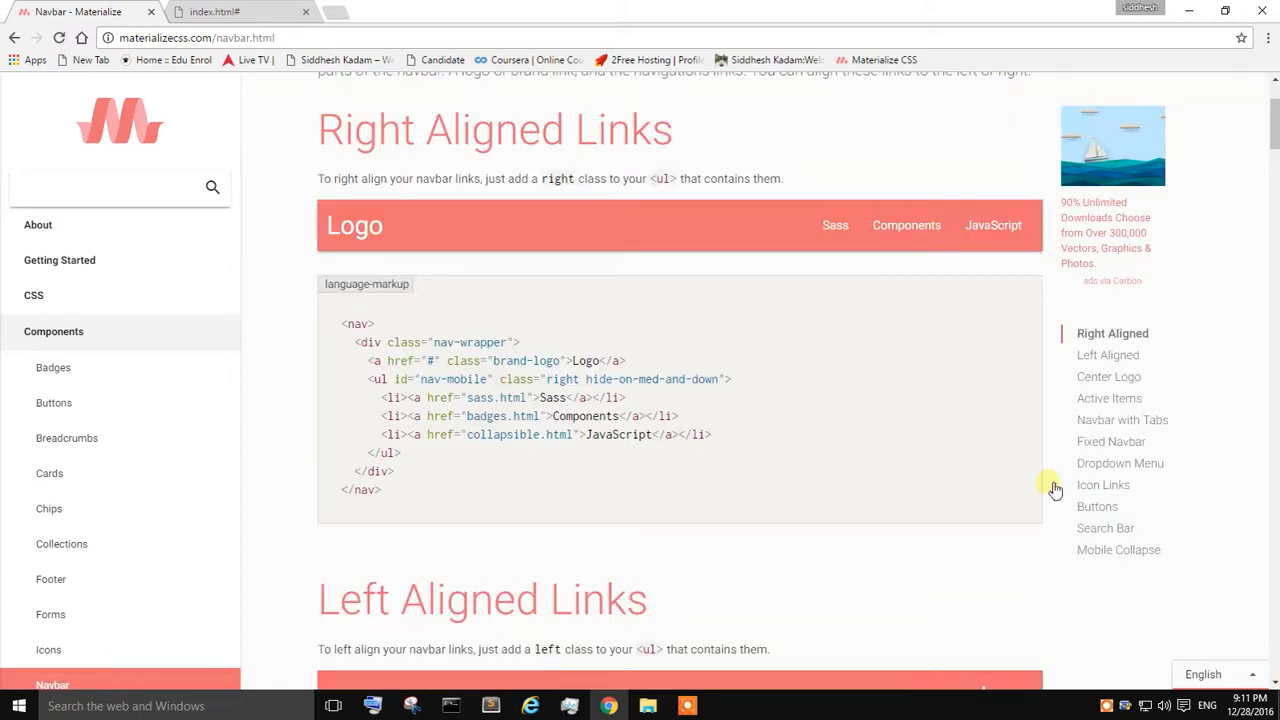
left_click(1118, 548)
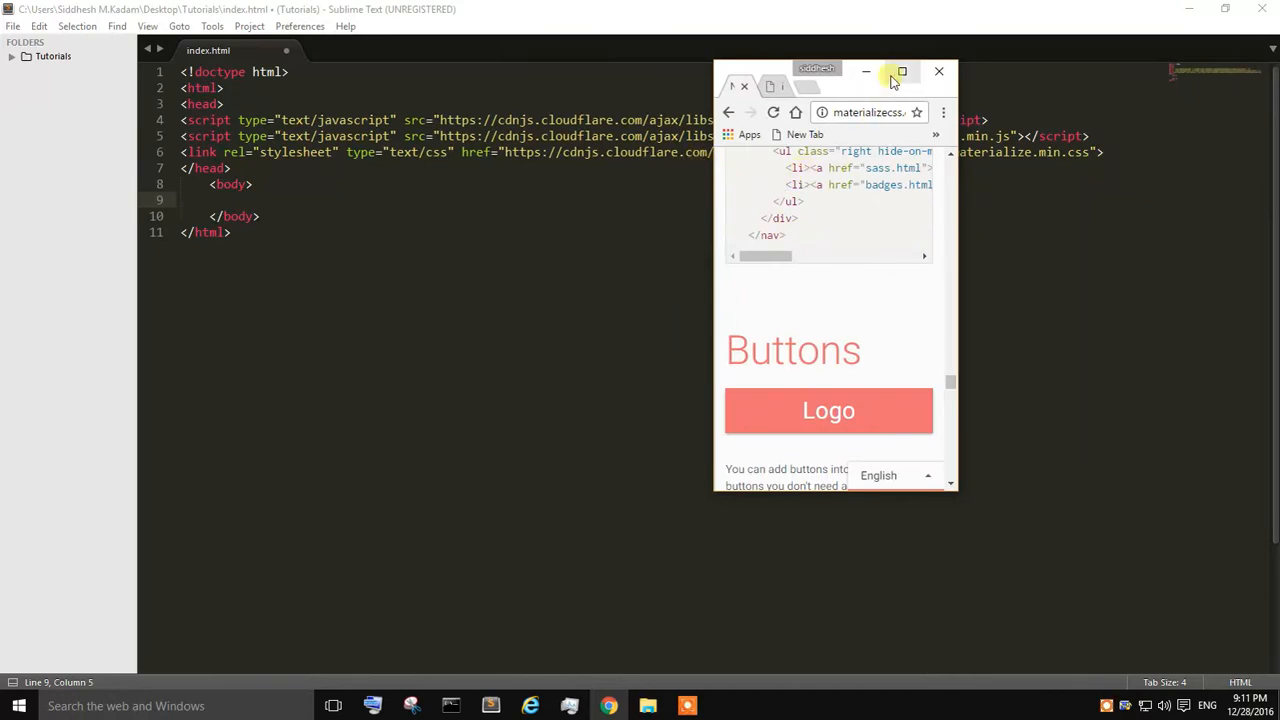
Copy the Mobile Collapse Button navbar markup and bring it back to the editor.
left_click(900, 72)
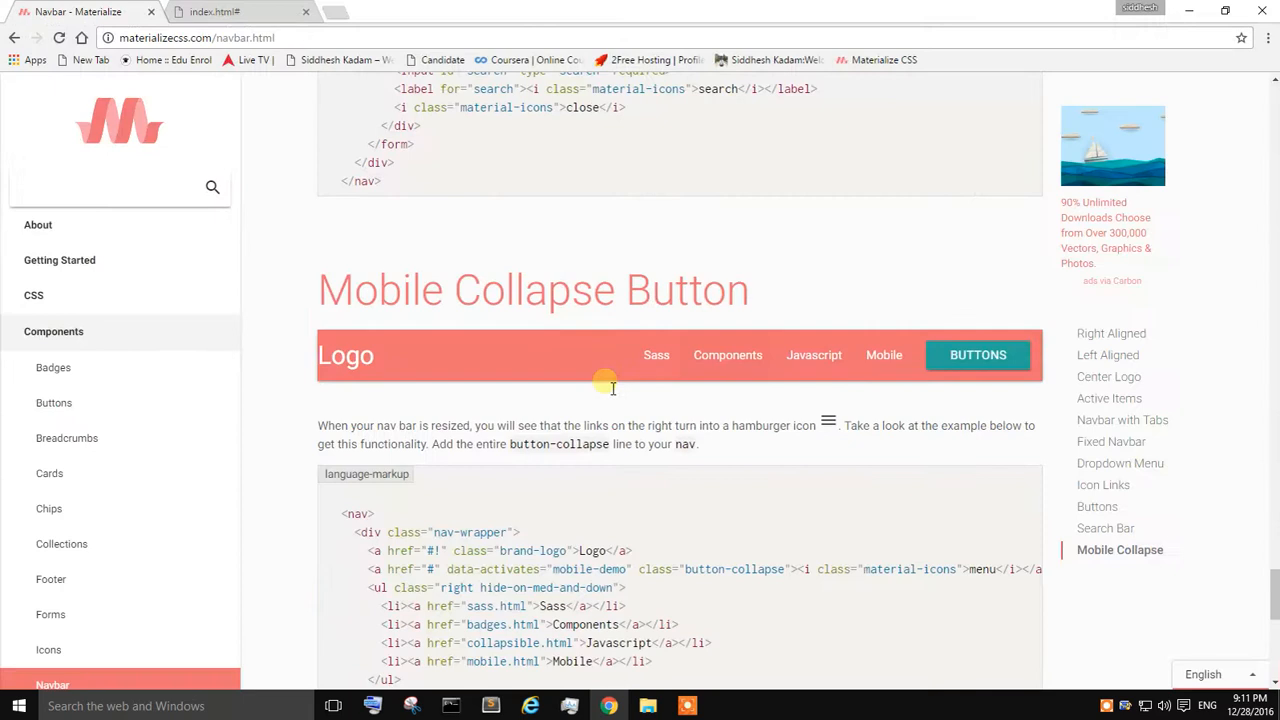
scroll("down", 3)
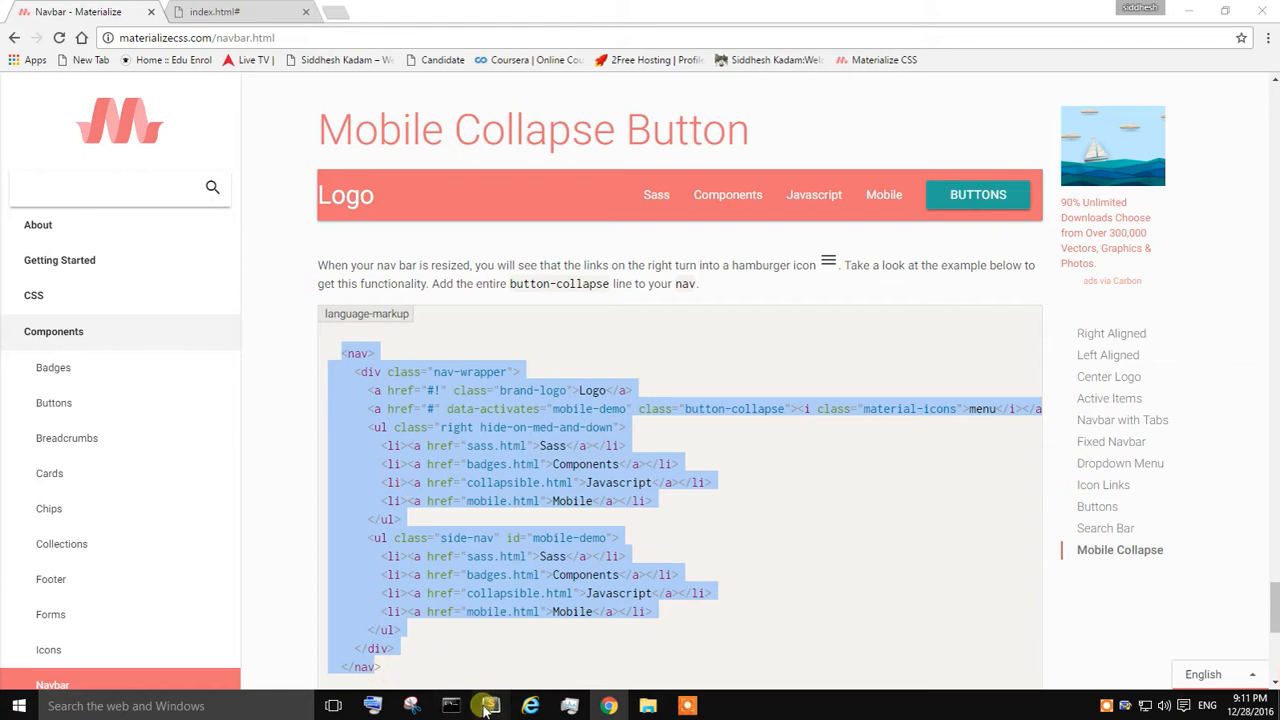
left_click(488, 704)
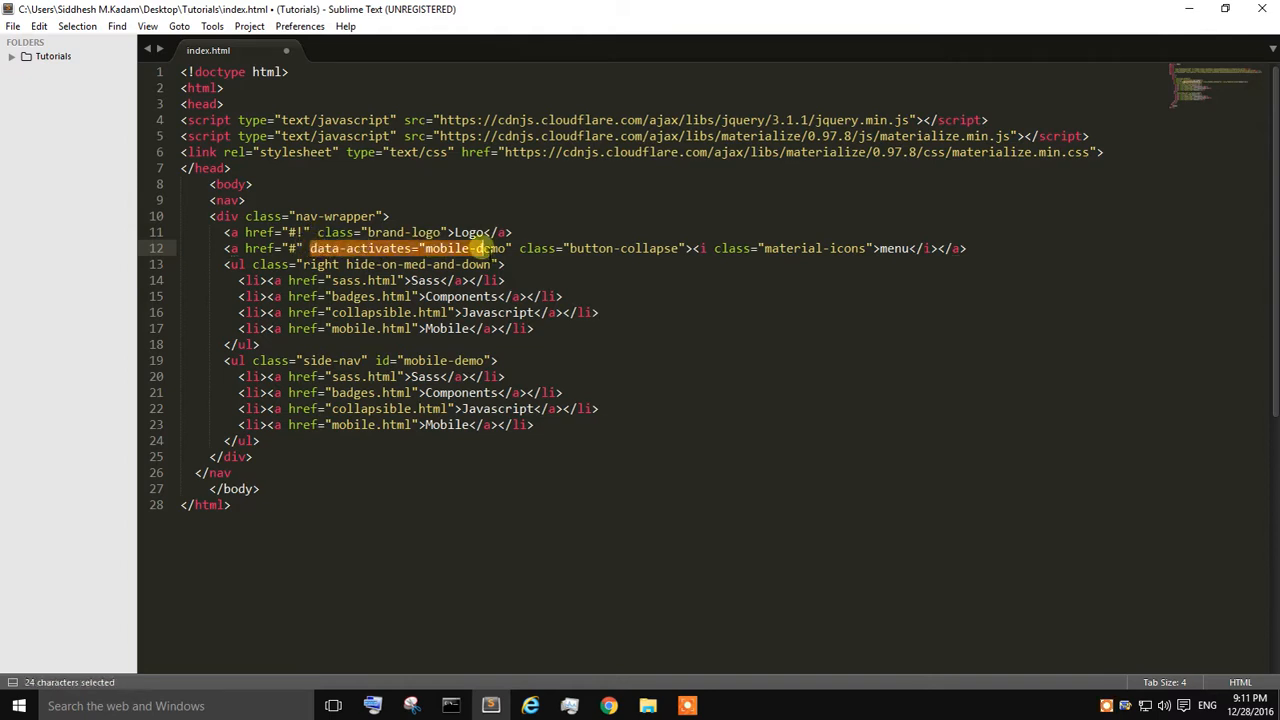
Copy data-activates="mobile-demo" class="button-collapse" from the toggle link into the <nav> tag.
left_click_drag(480, 248, 688, 248)
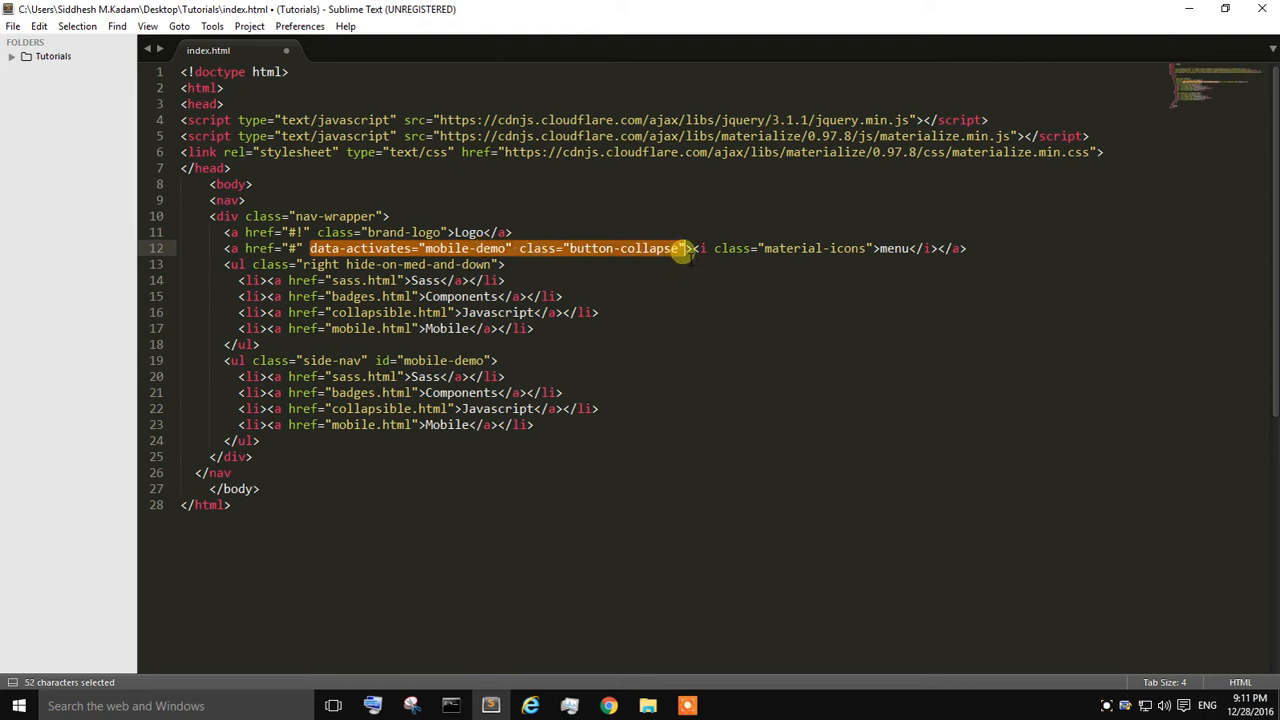
key("ctrl+c")
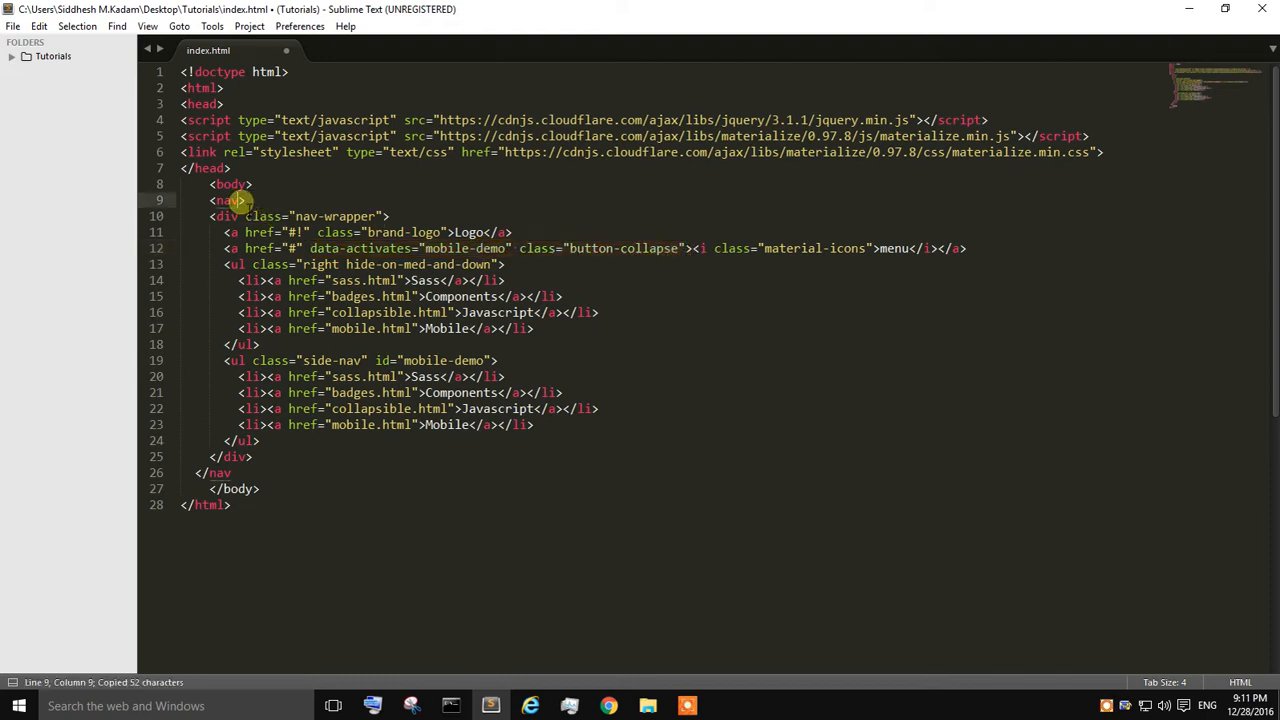
type("data-activates=\"mobile-demo\" class=\"button-collapse\">")
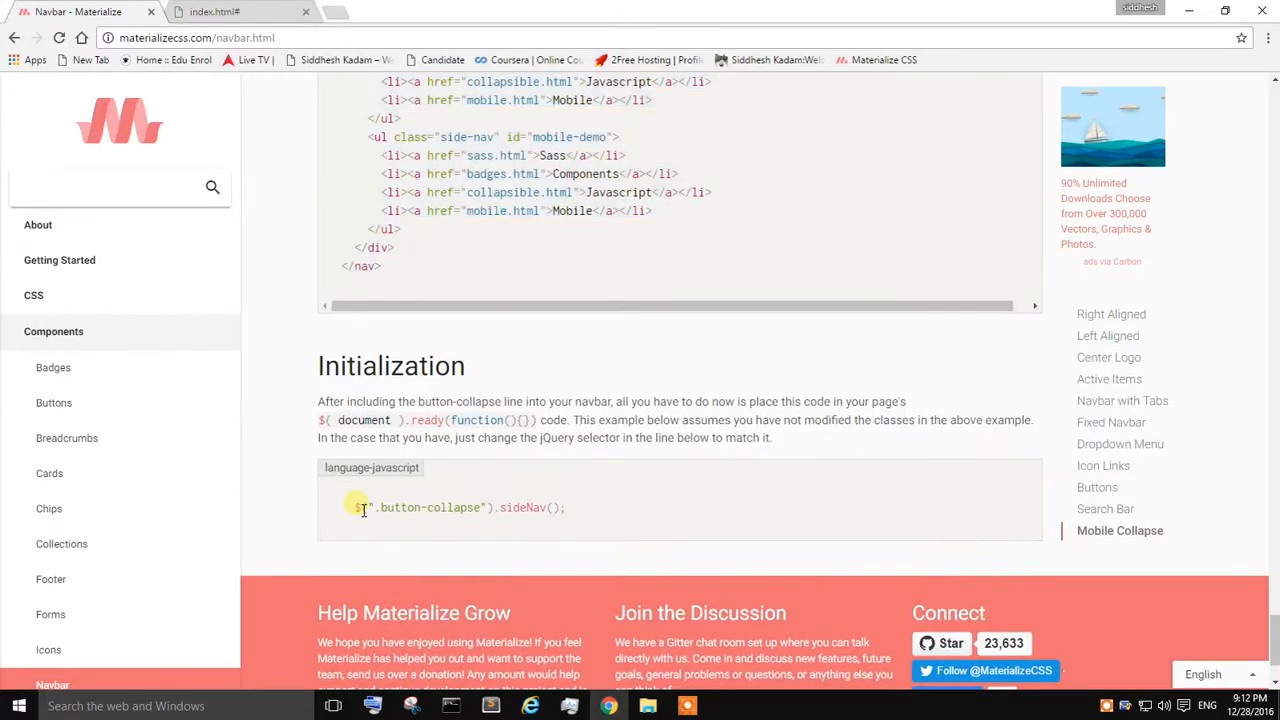
Copy the $(".button-collapse").sideNav(); initialization line from the docs.
left_click_drag(352, 508, 564, 508)
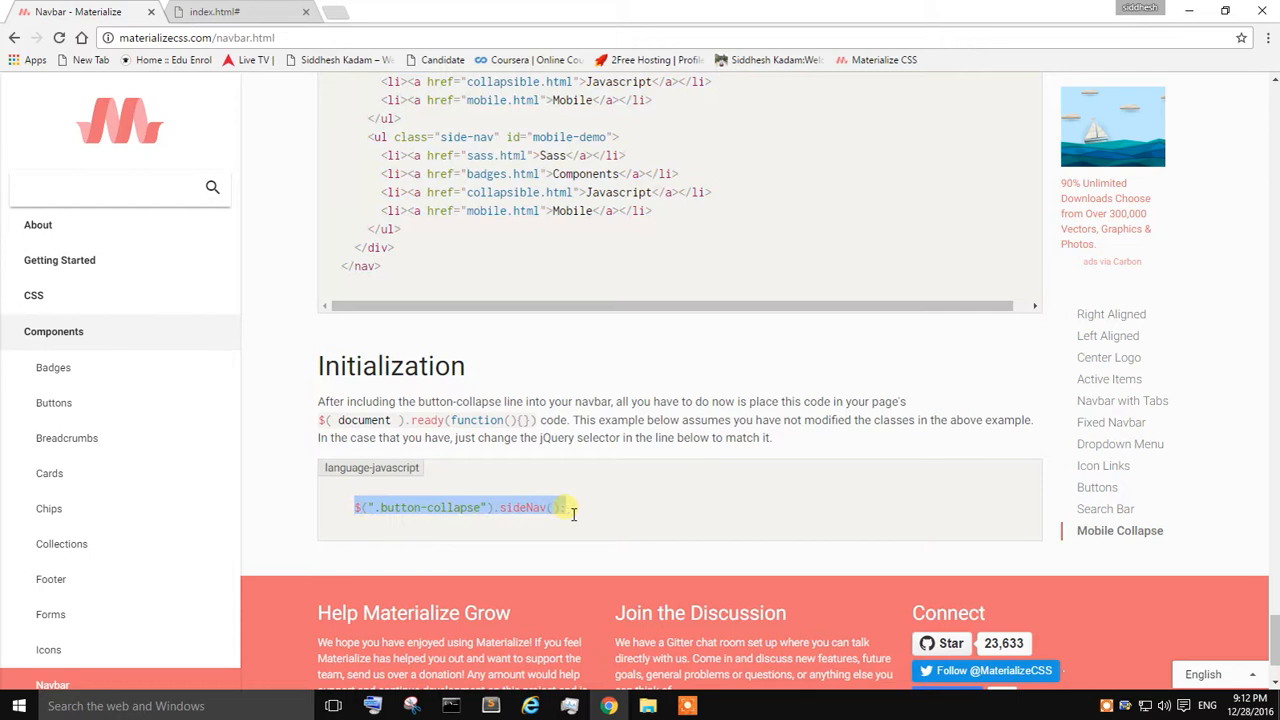
right_click(564, 510)
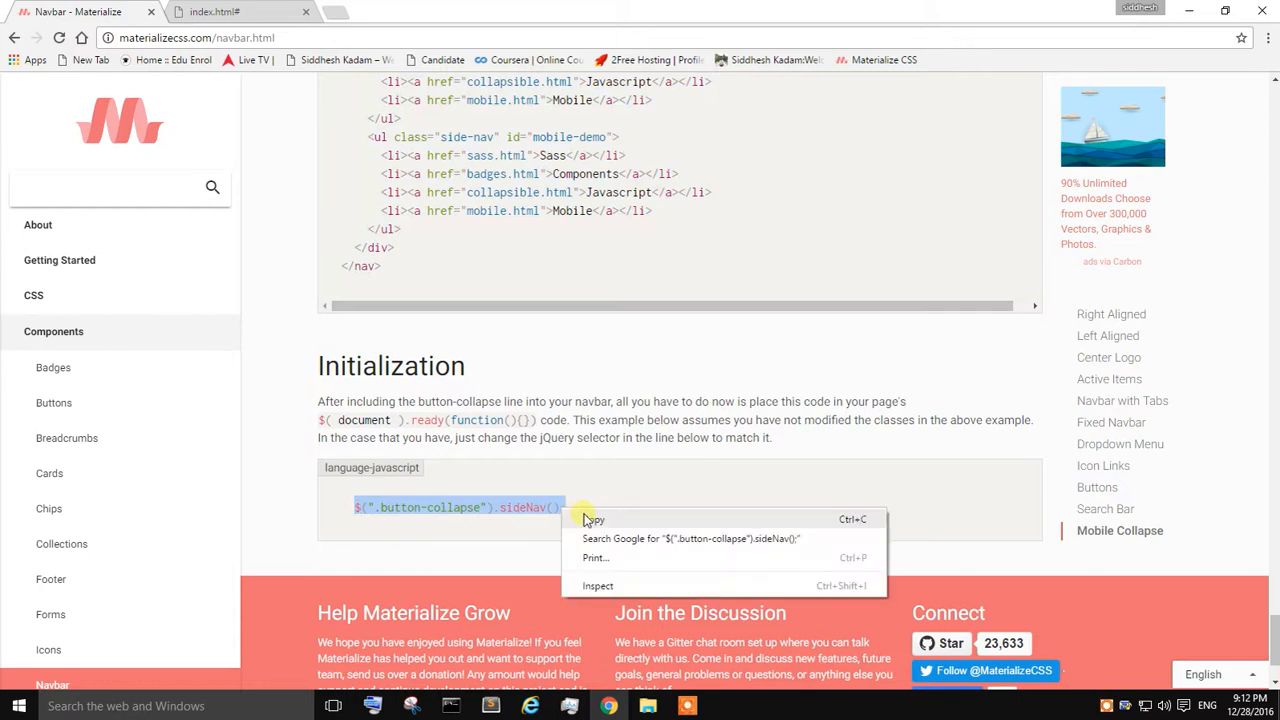
left_click(402, 706)
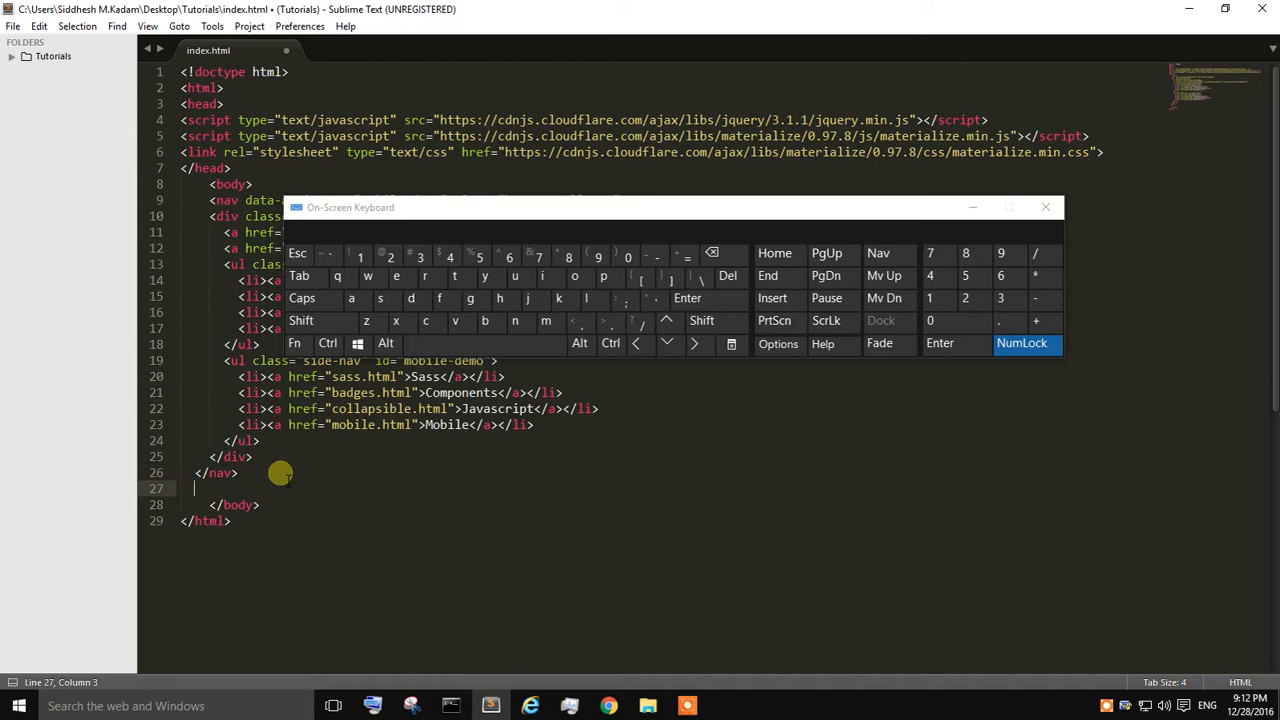
Add a <script> after </nav> calling $(".button-collapse").sideNav(); and save index.html.
left_click(380, 298)
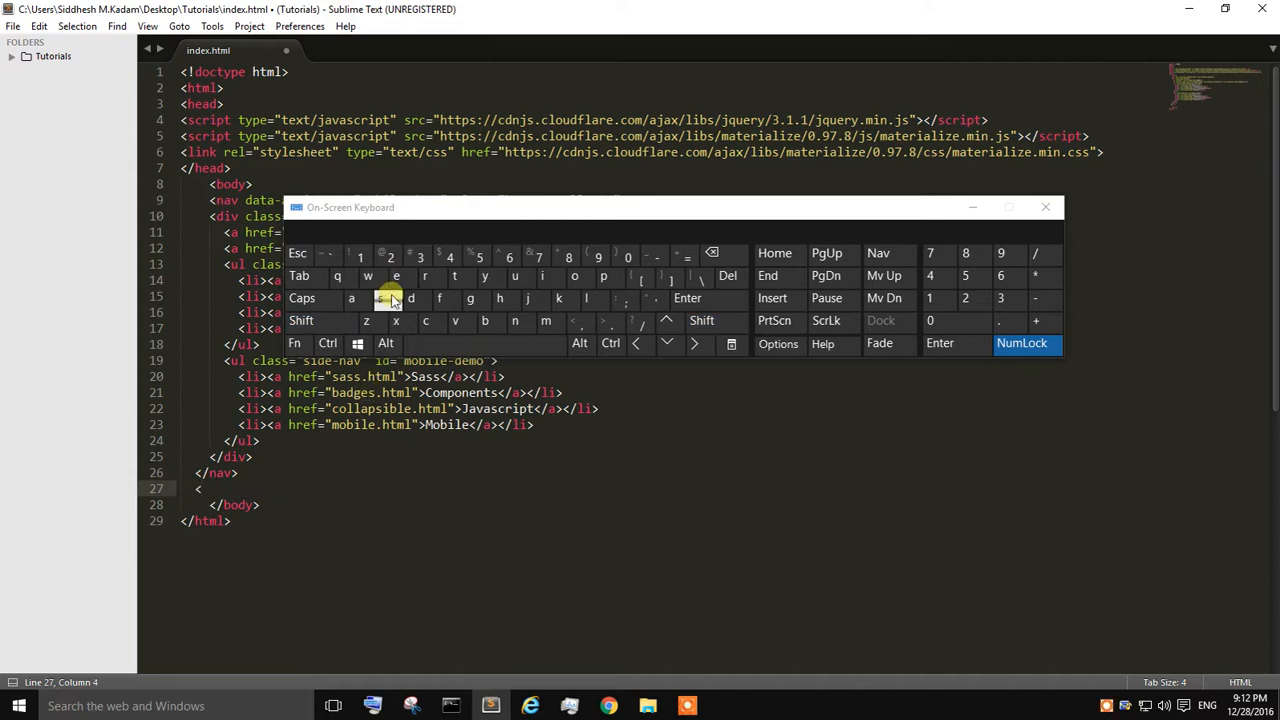
type("script type=\"text/javascript\">")
type("$(\".button-collapse\").sideNav();")
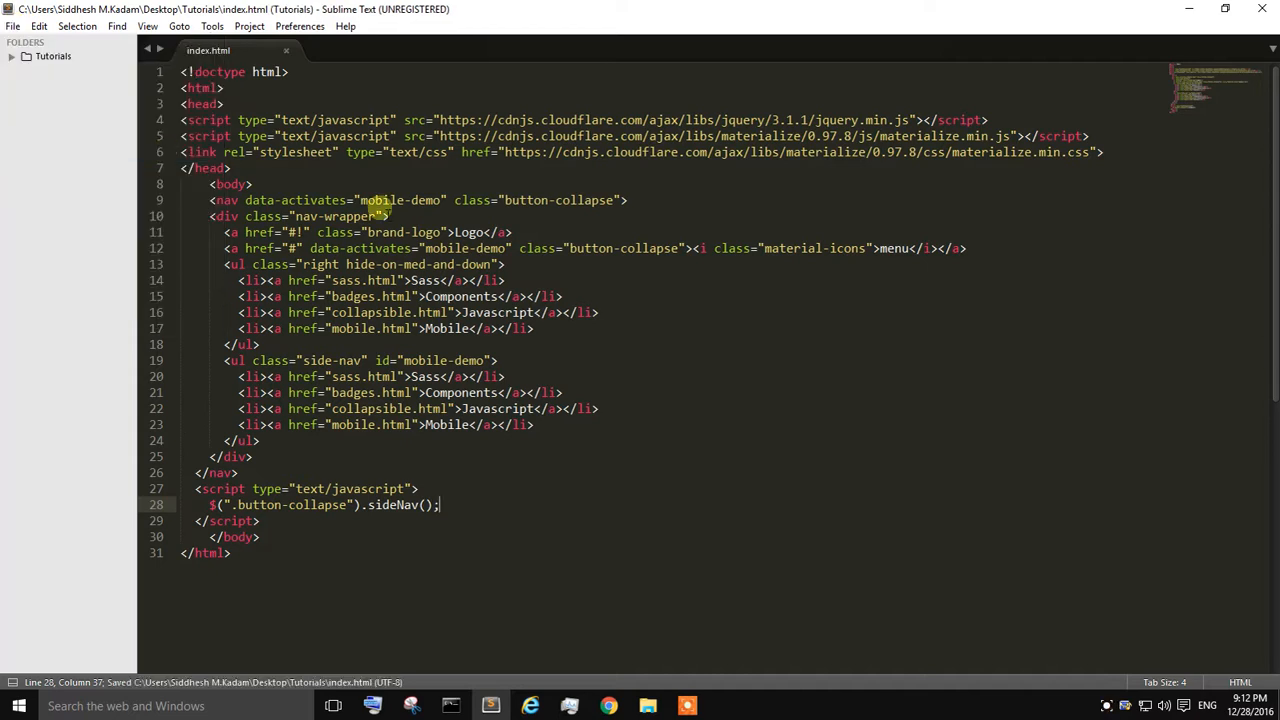
left_click(12, 26)
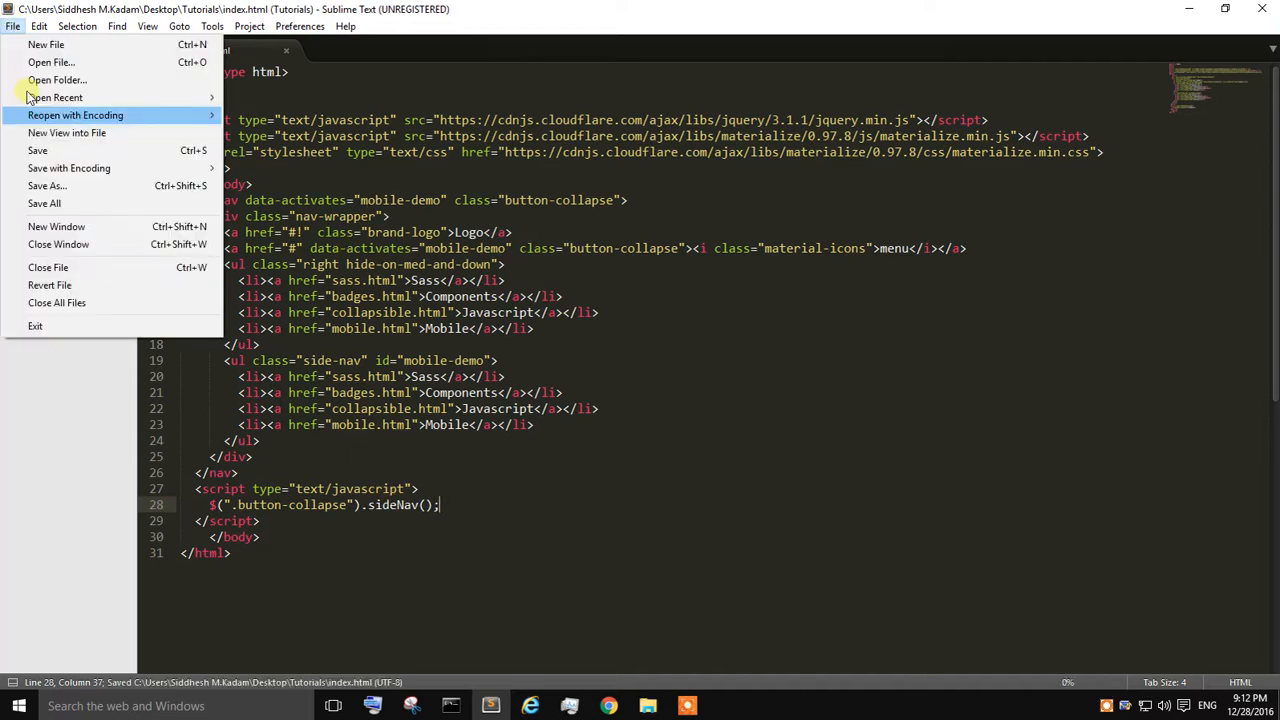
left_click(608, 706)
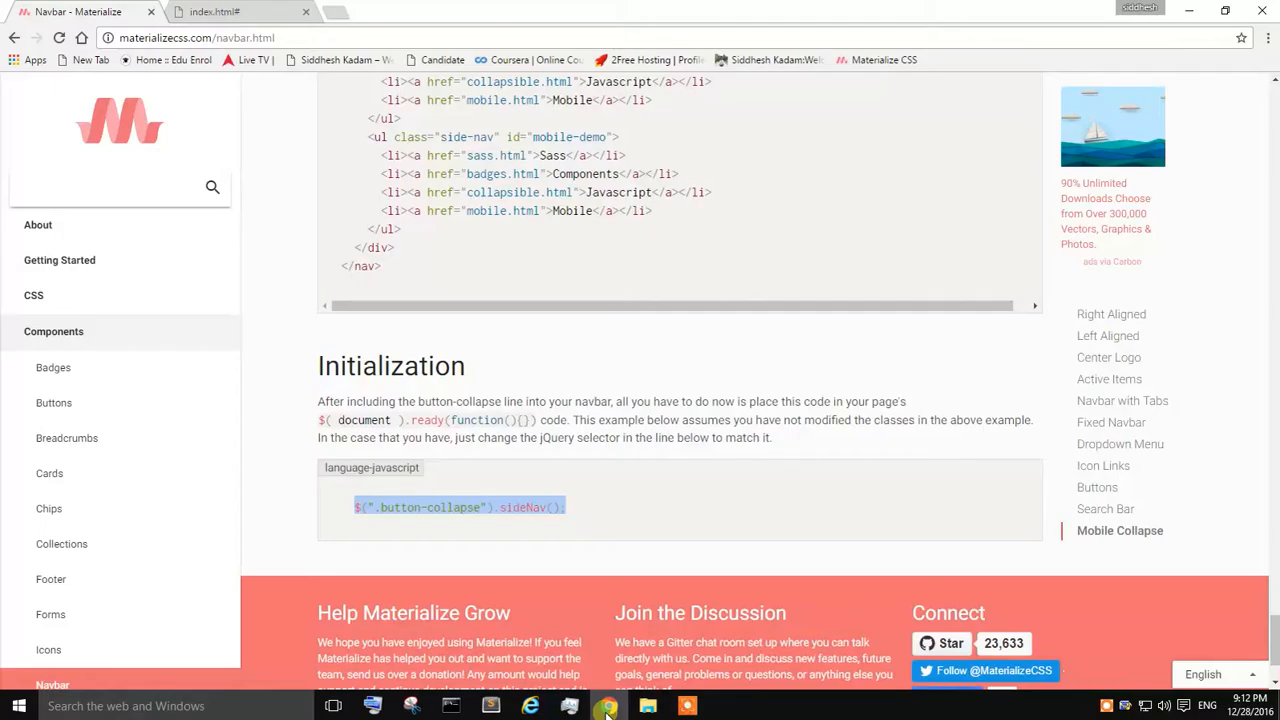
Reload index.html in Chrome and check the collapse toggle at phone width.
left_click(240, 12)
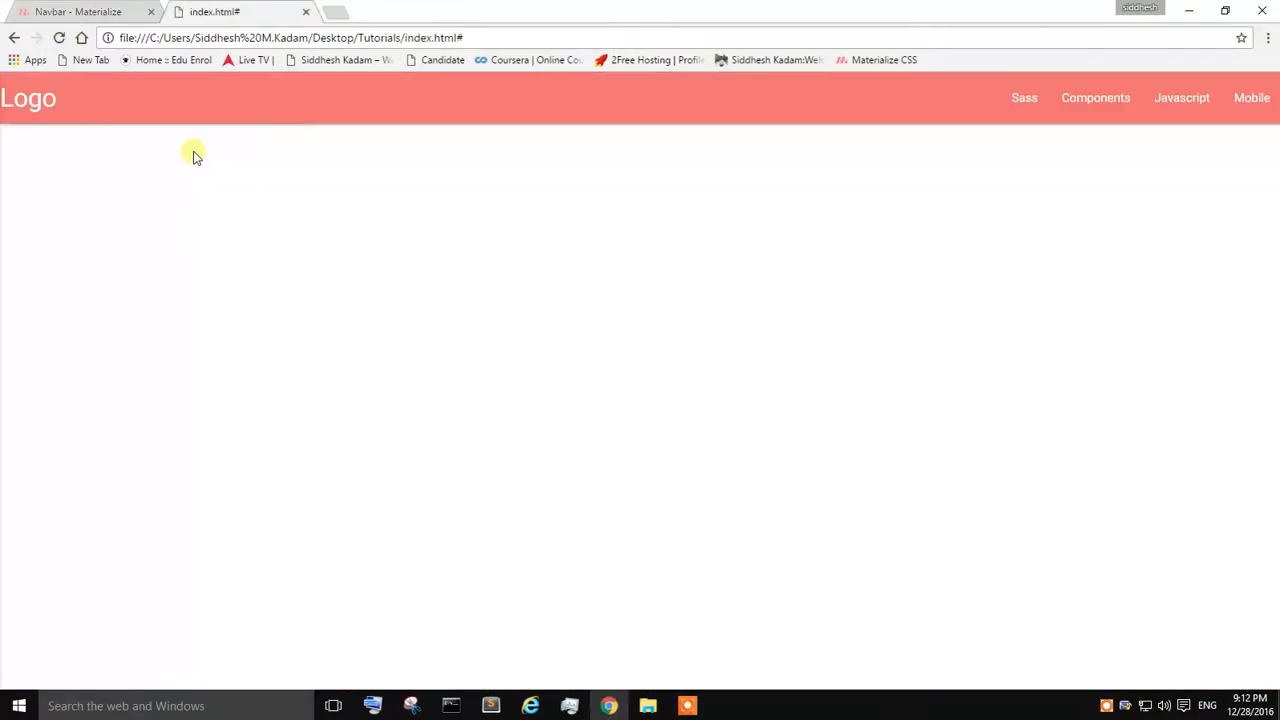
mouse_move(1084, 128)
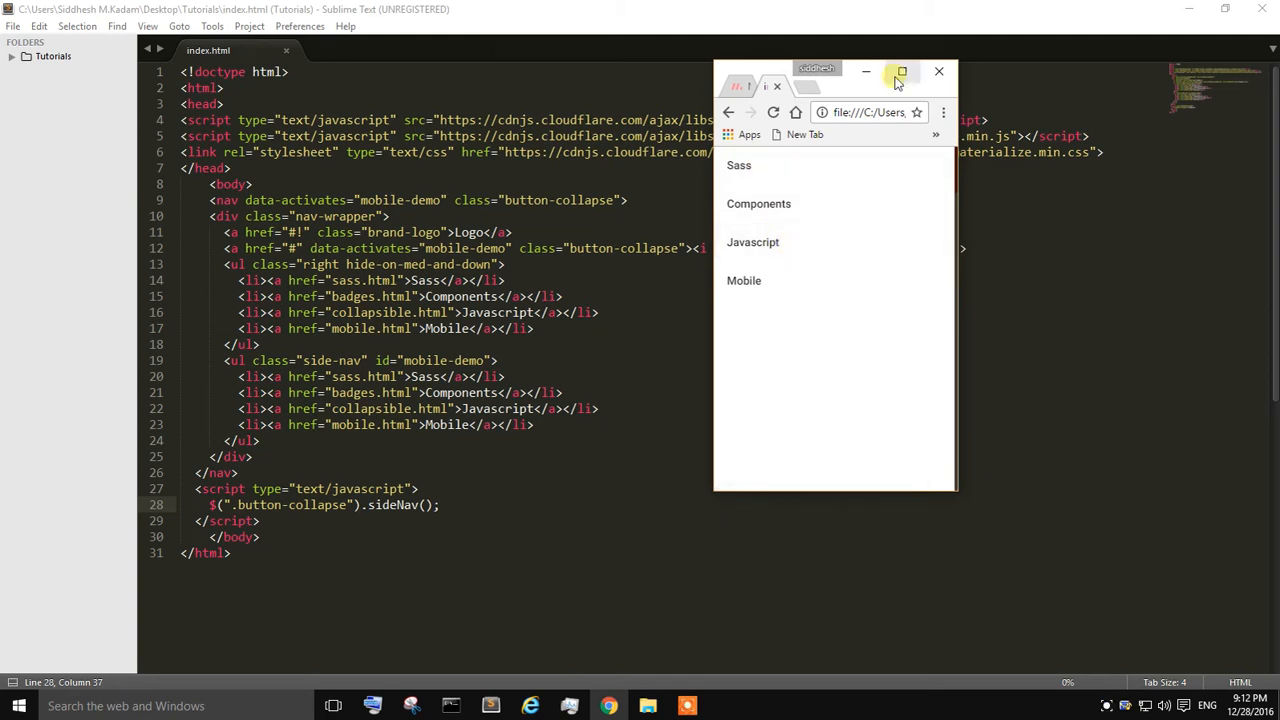
mouse_move(900, 72)
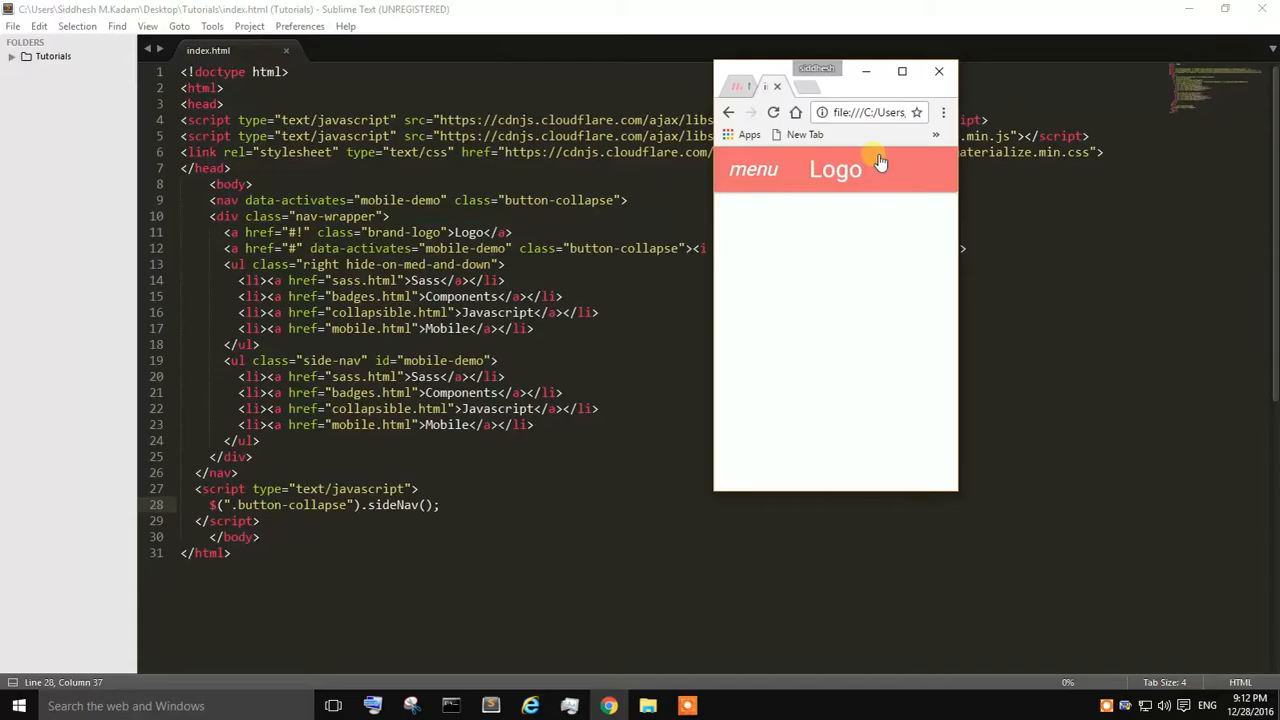
mouse_move(752, 170)
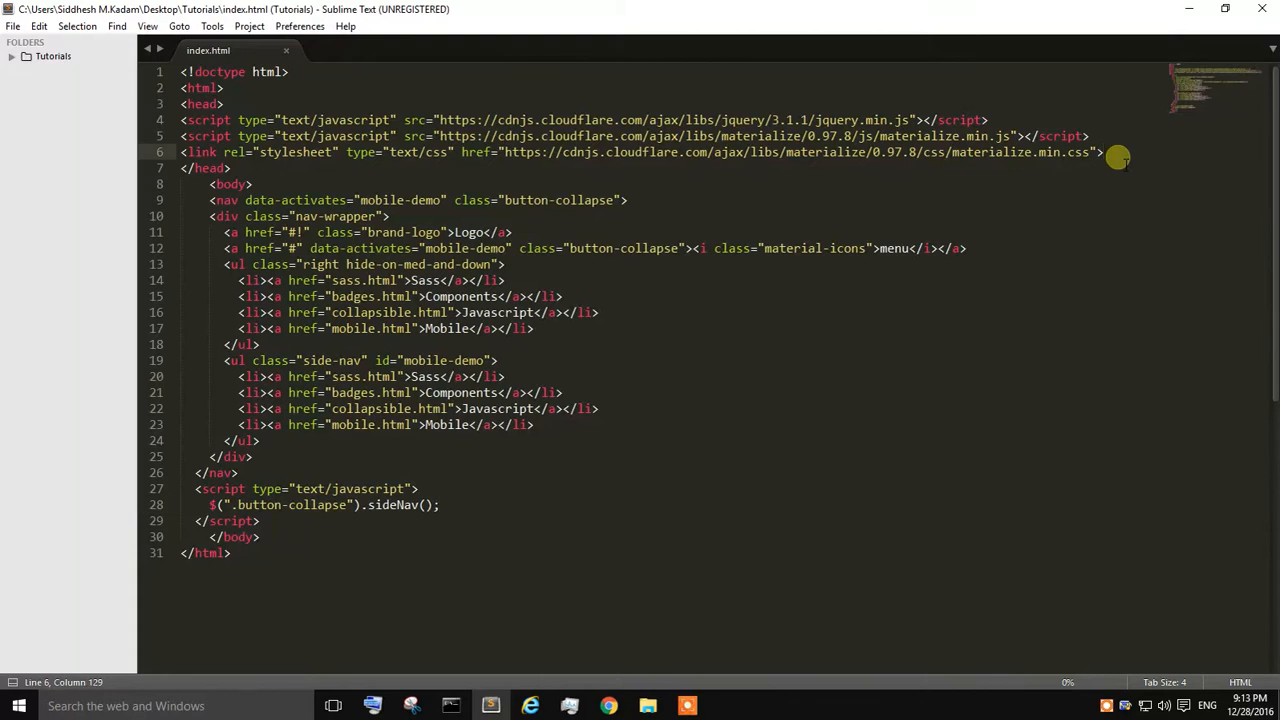
Copy the Material Icons stylesheet link from the Icons documentation page.
left_click(608, 706)
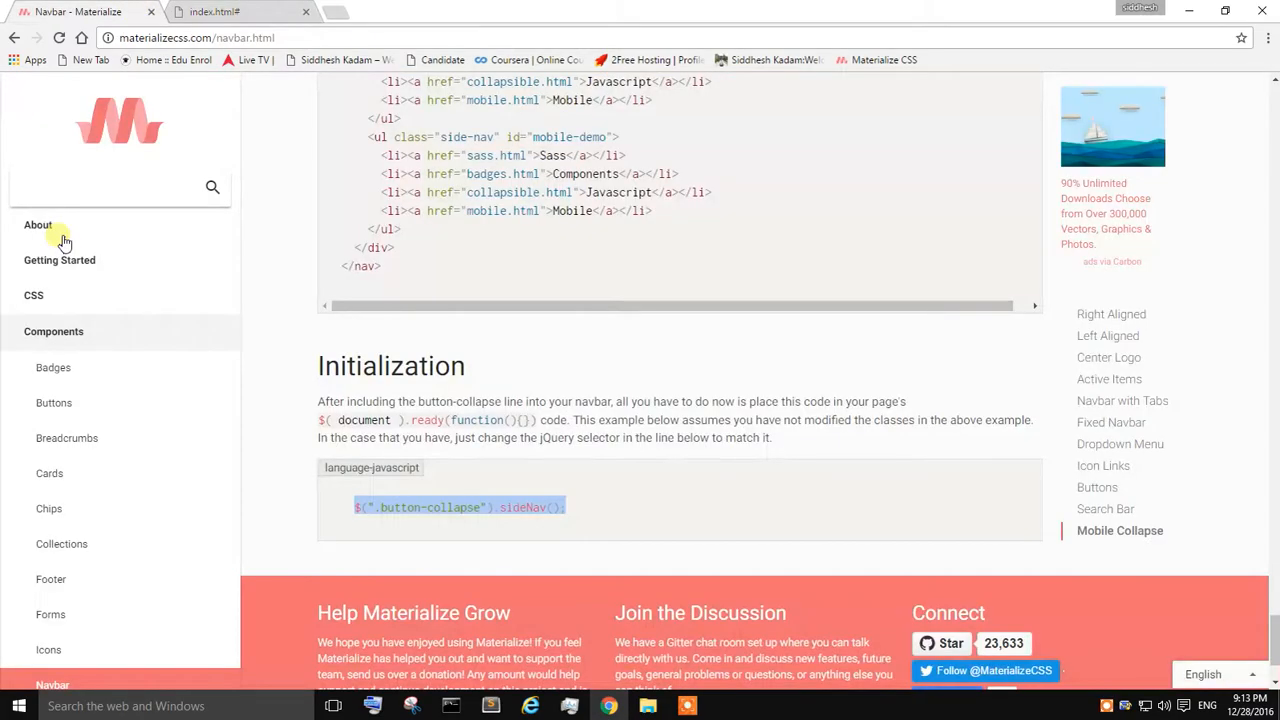
scroll("down", 3)
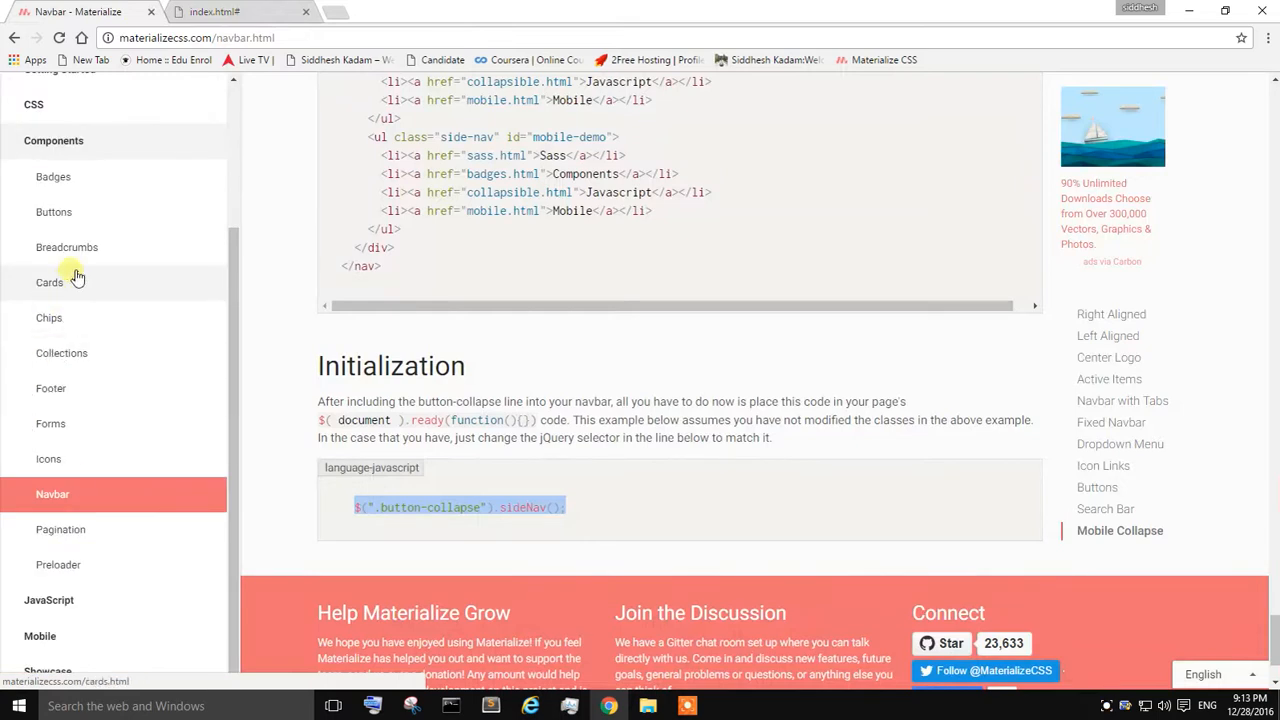
left_click(48, 458)
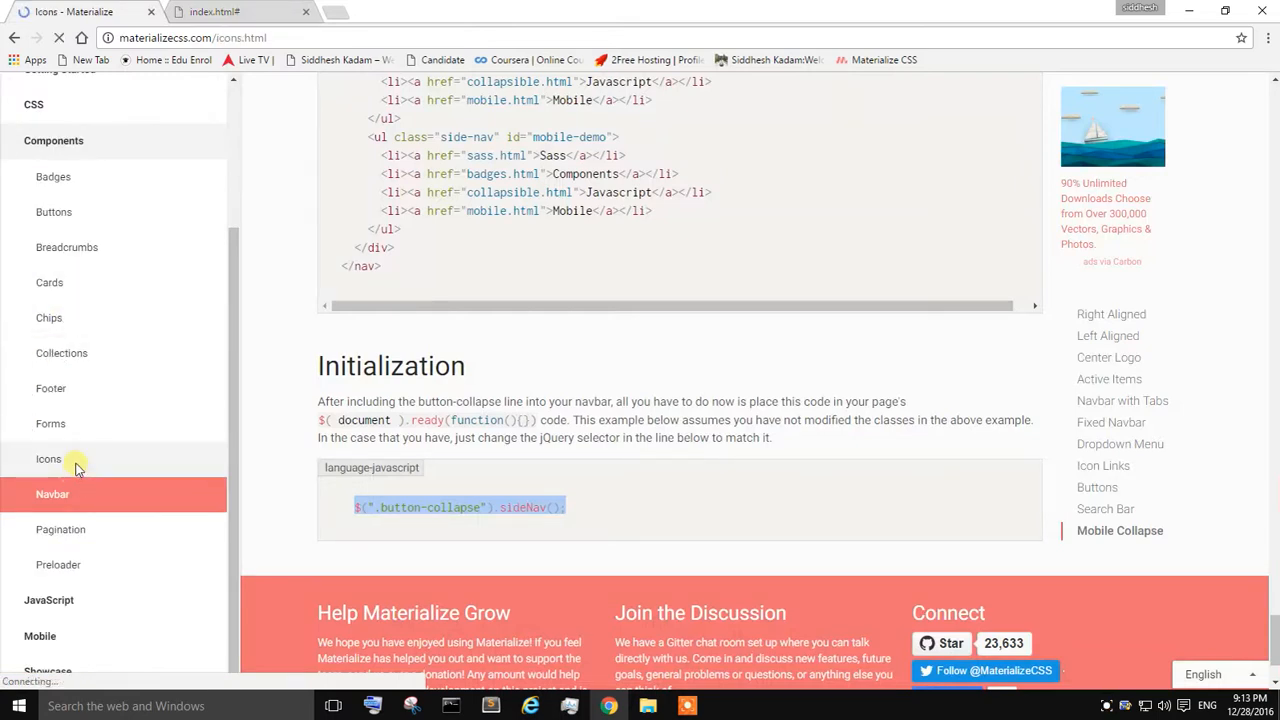
left_click(48, 458)
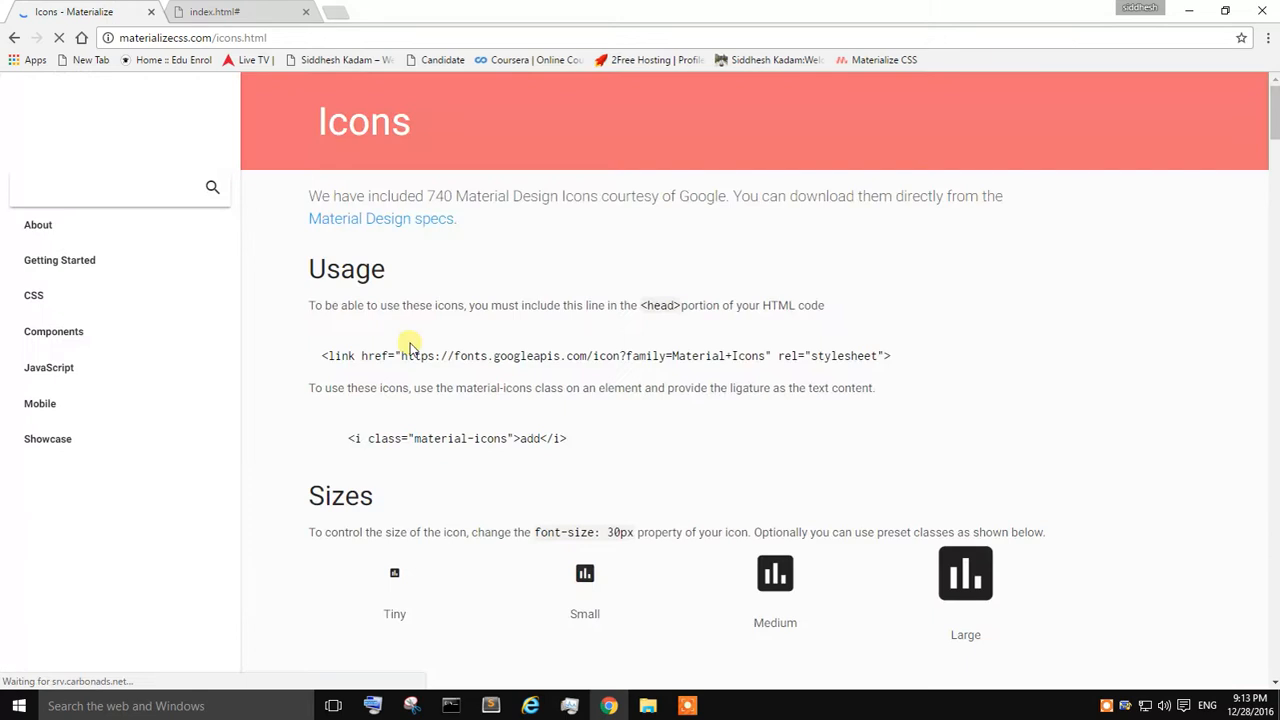
scroll("down", 3)
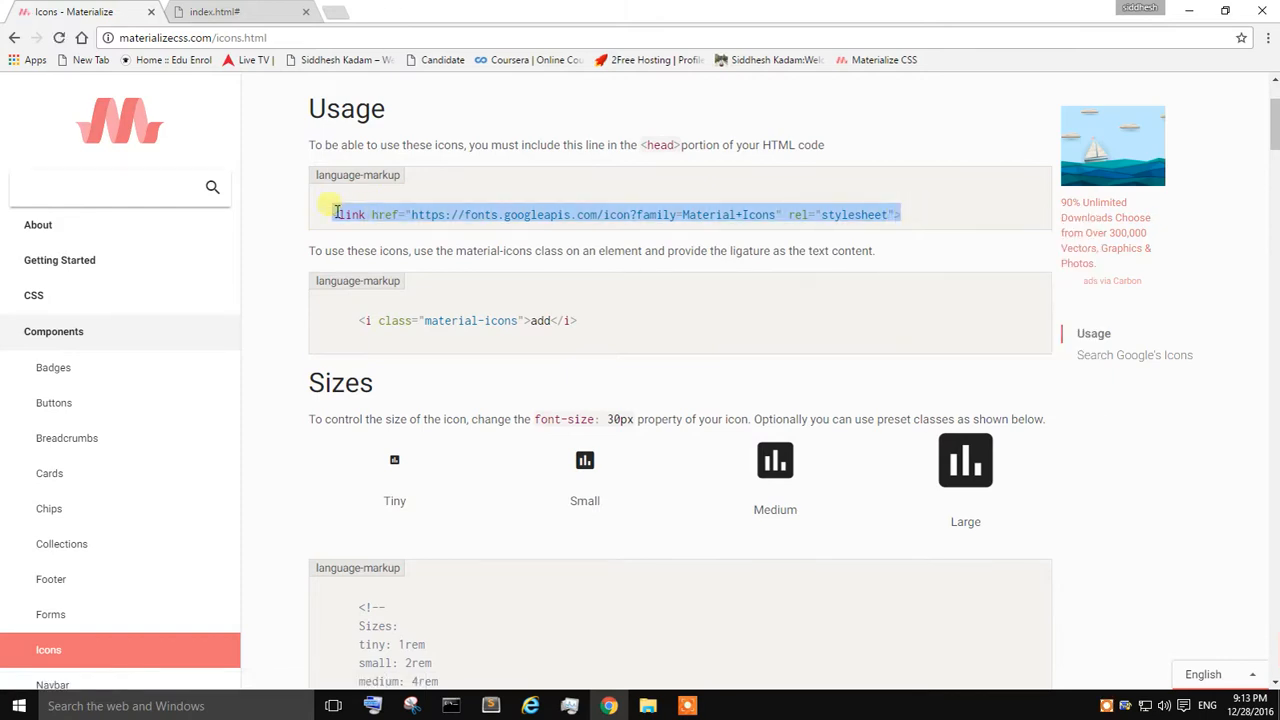
right_click(344, 214)
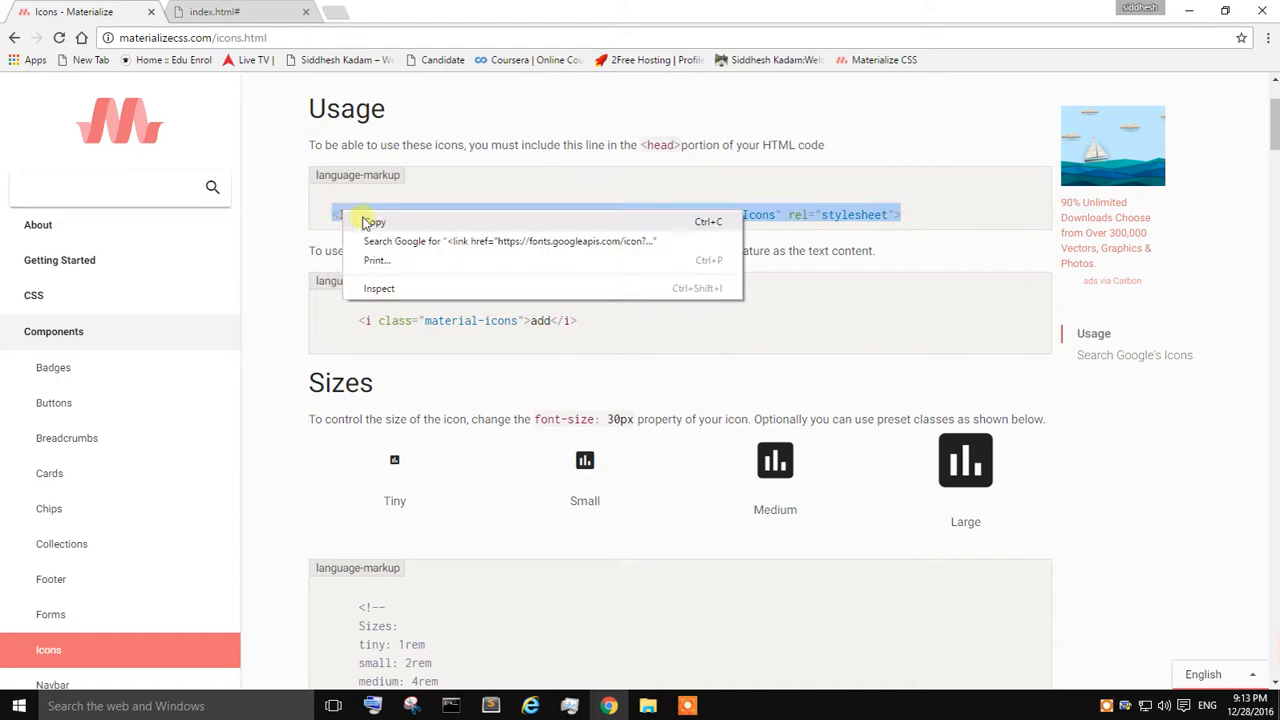
left_click(488, 706)
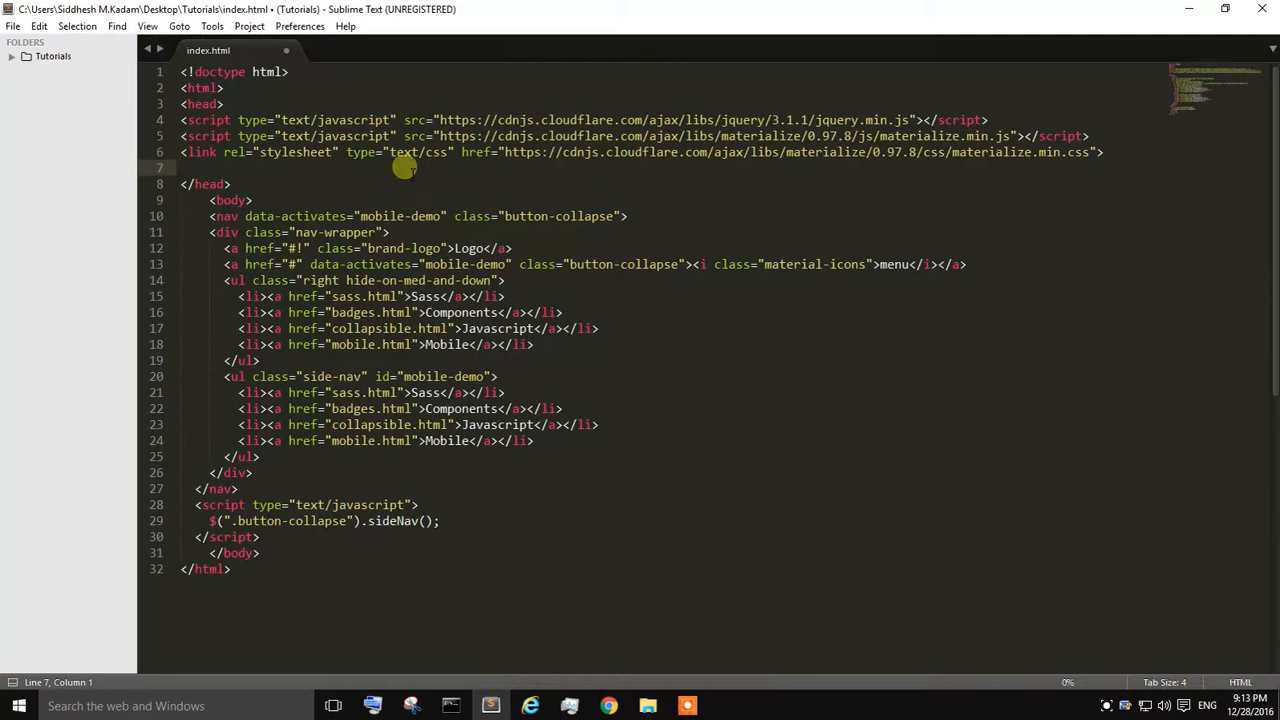
Add the fonts.googleapis.com Material+Icons link to index.html's head and save.
type("<link href=\"https://fonts.googleapis.com/icon?family=Material+Icons\" rel=\"stylesheet\">")
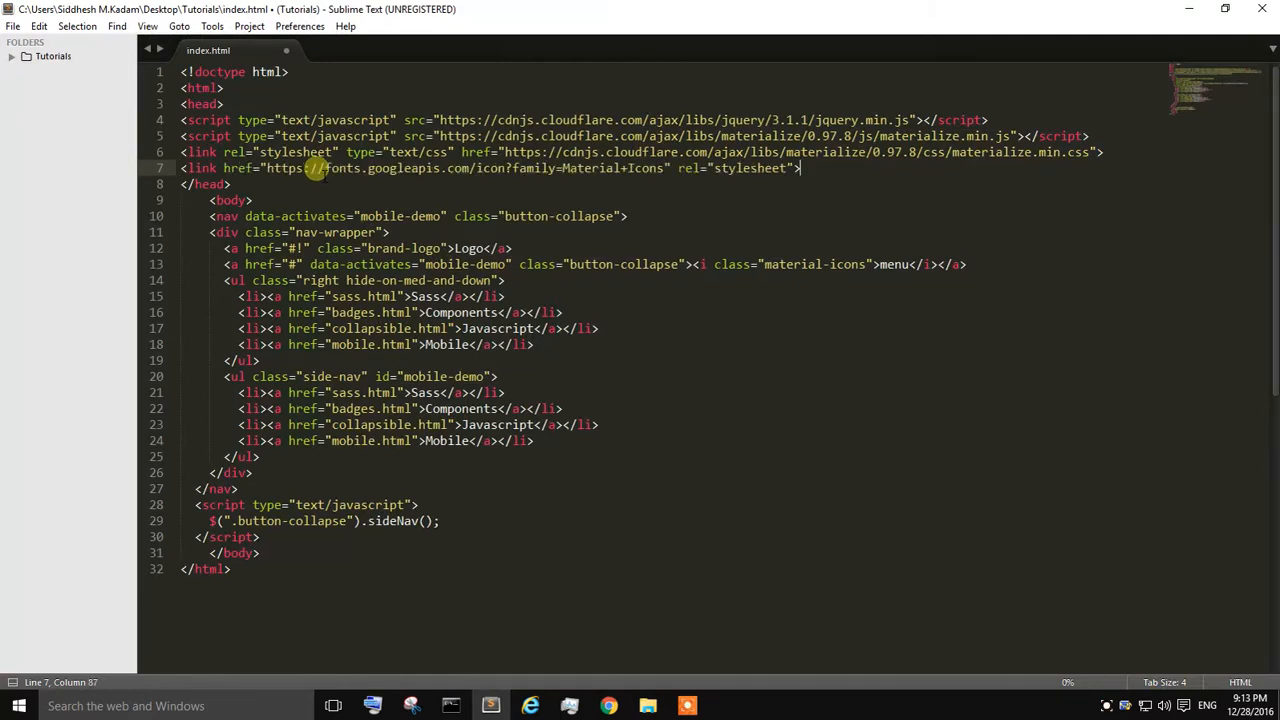
left_click(12, 26)
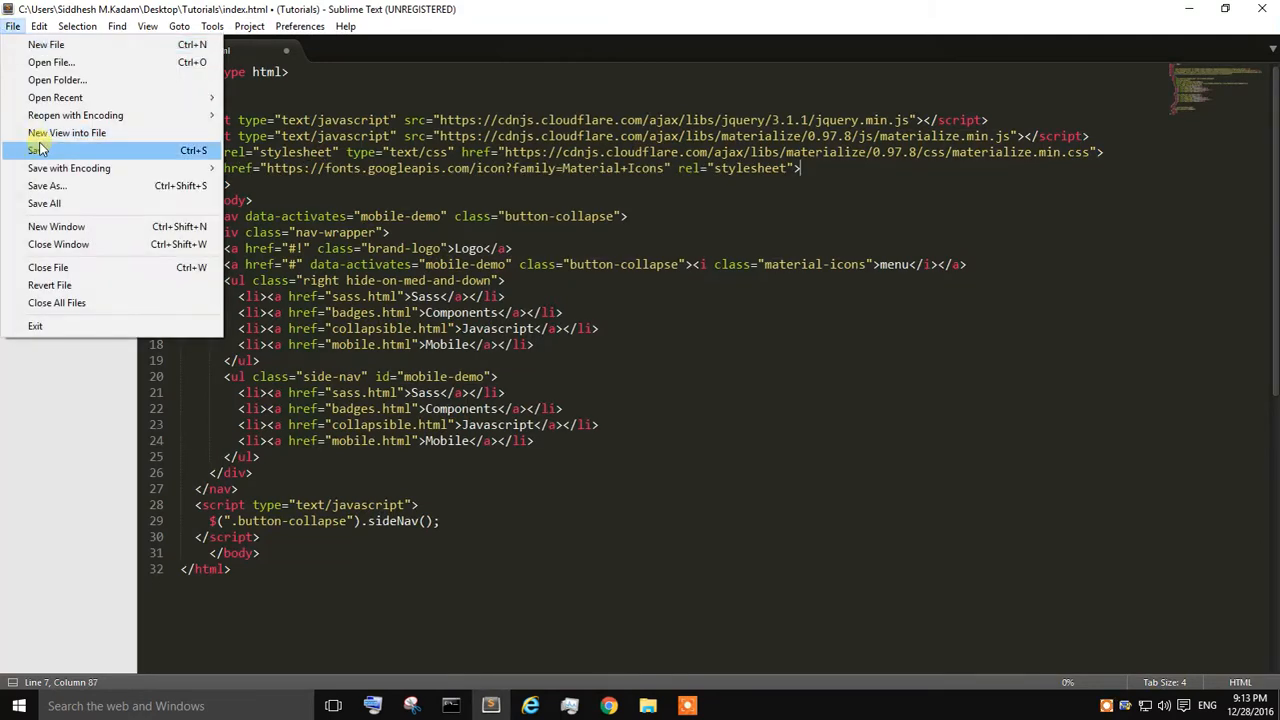
left_click(608, 706)
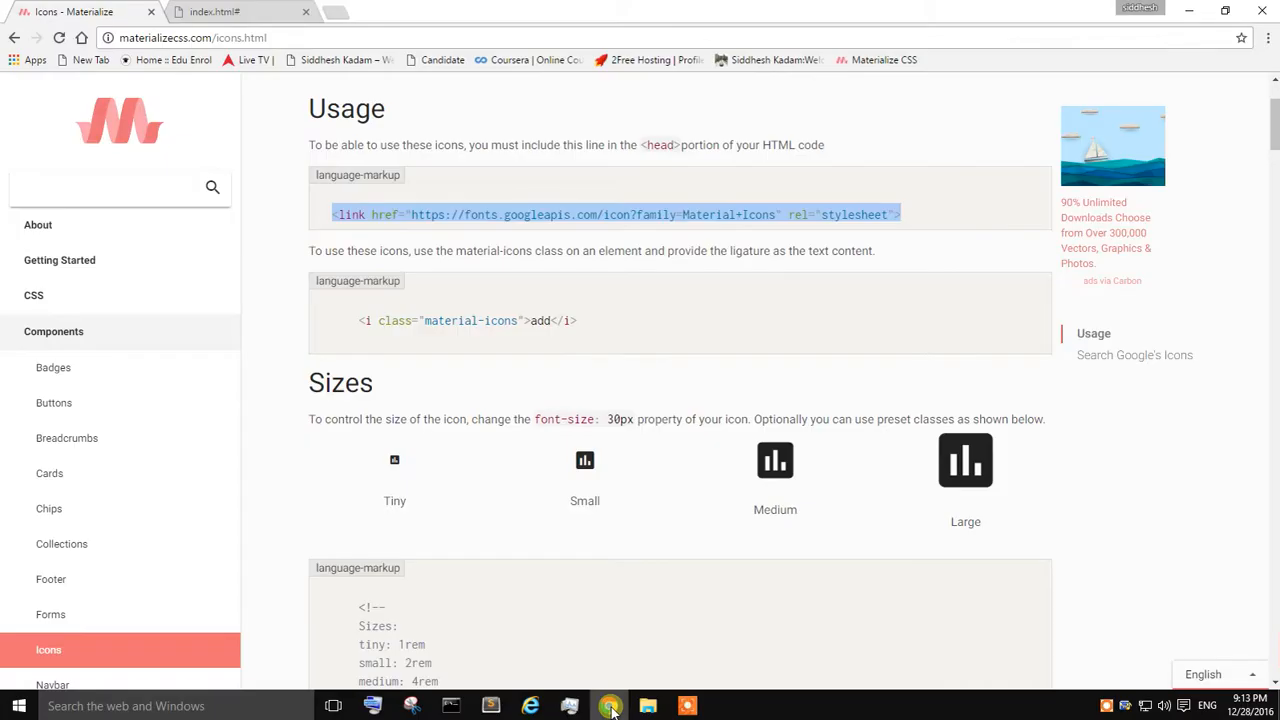
Confirm the hamburger icon opens and closes the sideNav, then maximize Chrome again.
left_click(240, 12)
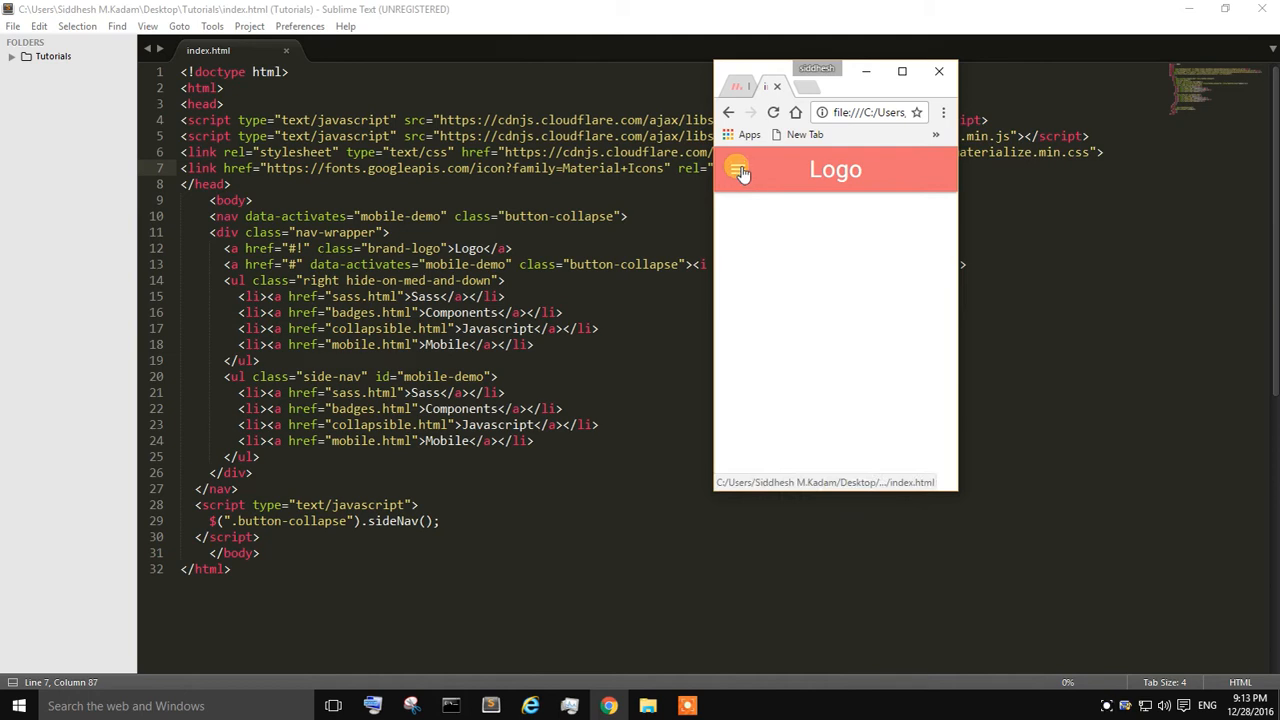
left_click(738, 168)
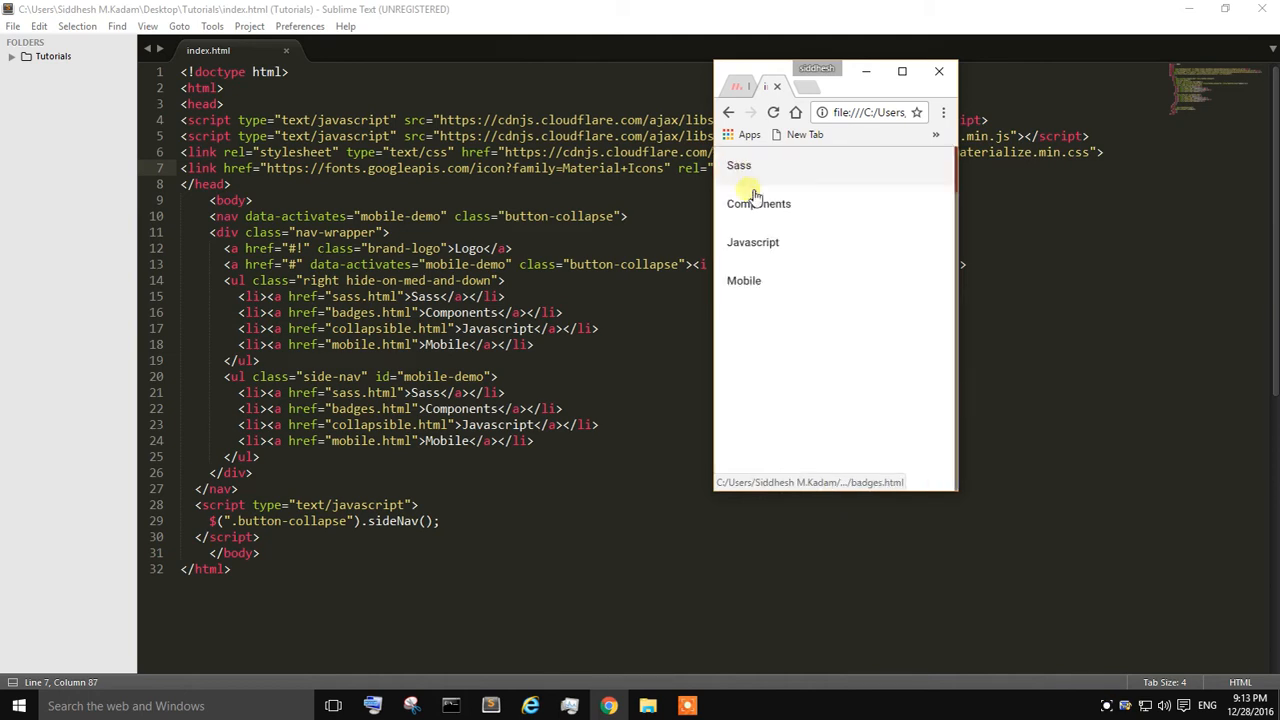
mouse_move(740, 164)
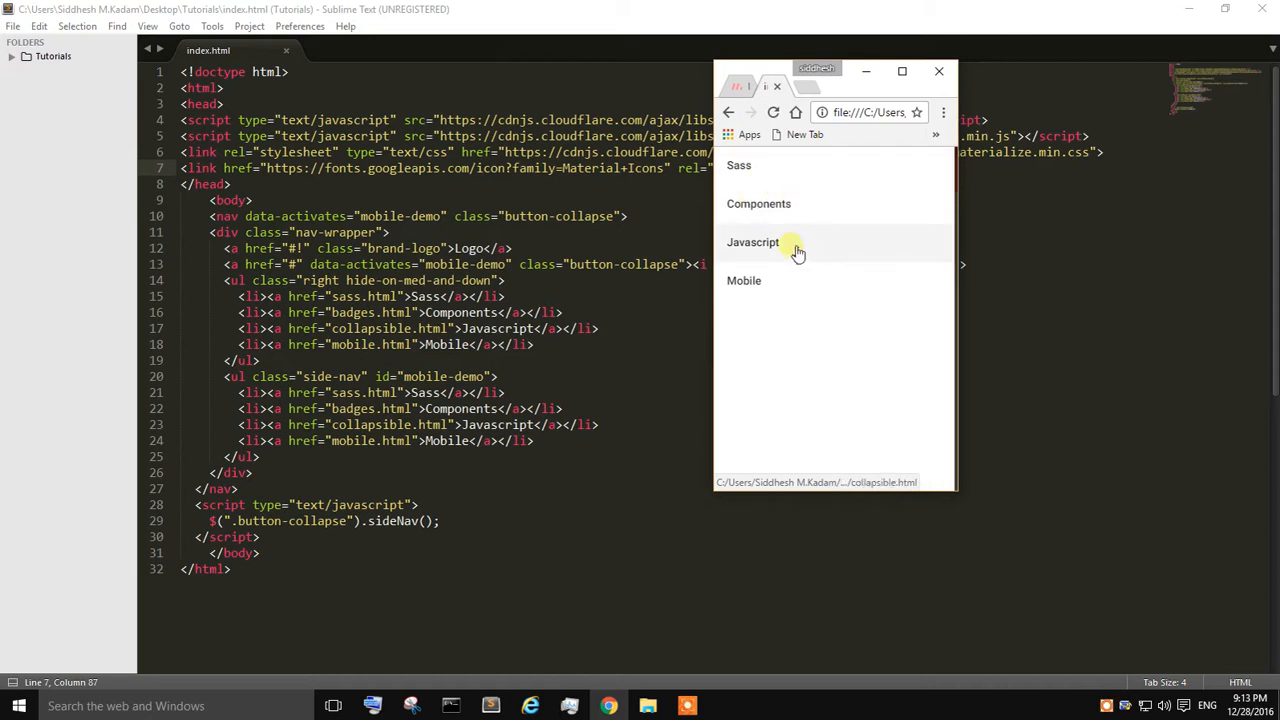
left_click(752, 242)
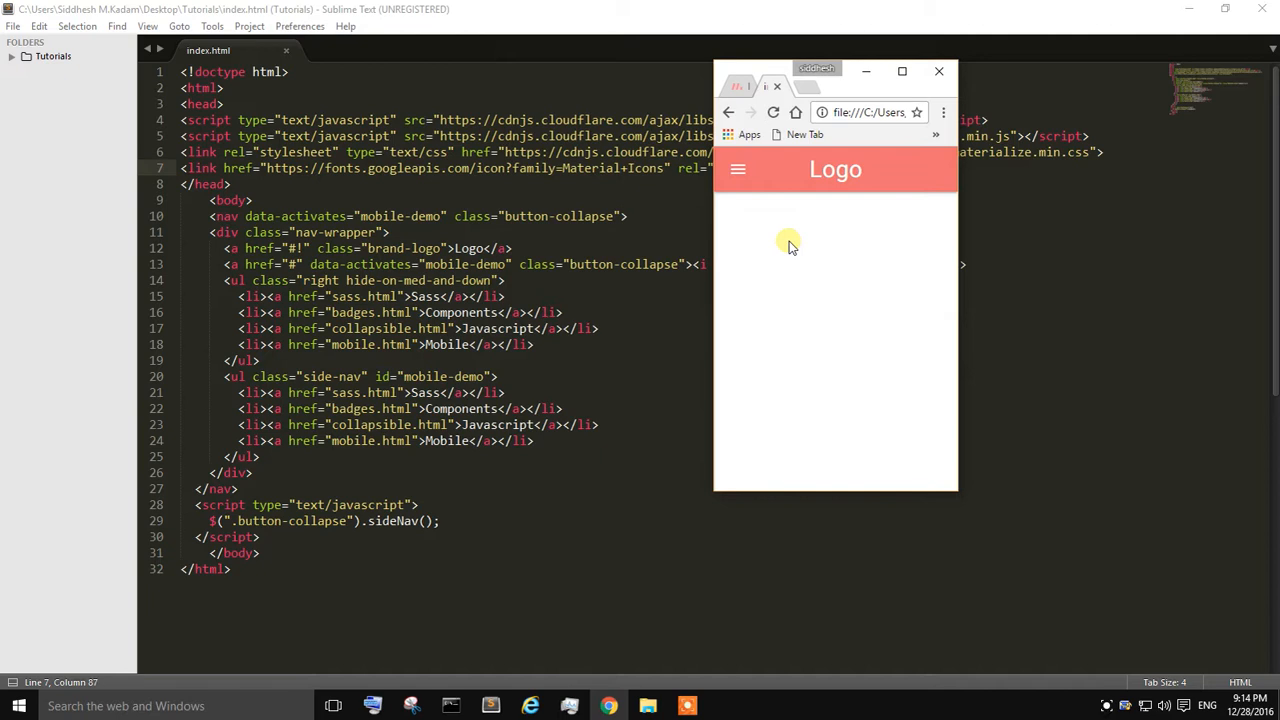
mouse_move(884, 82)
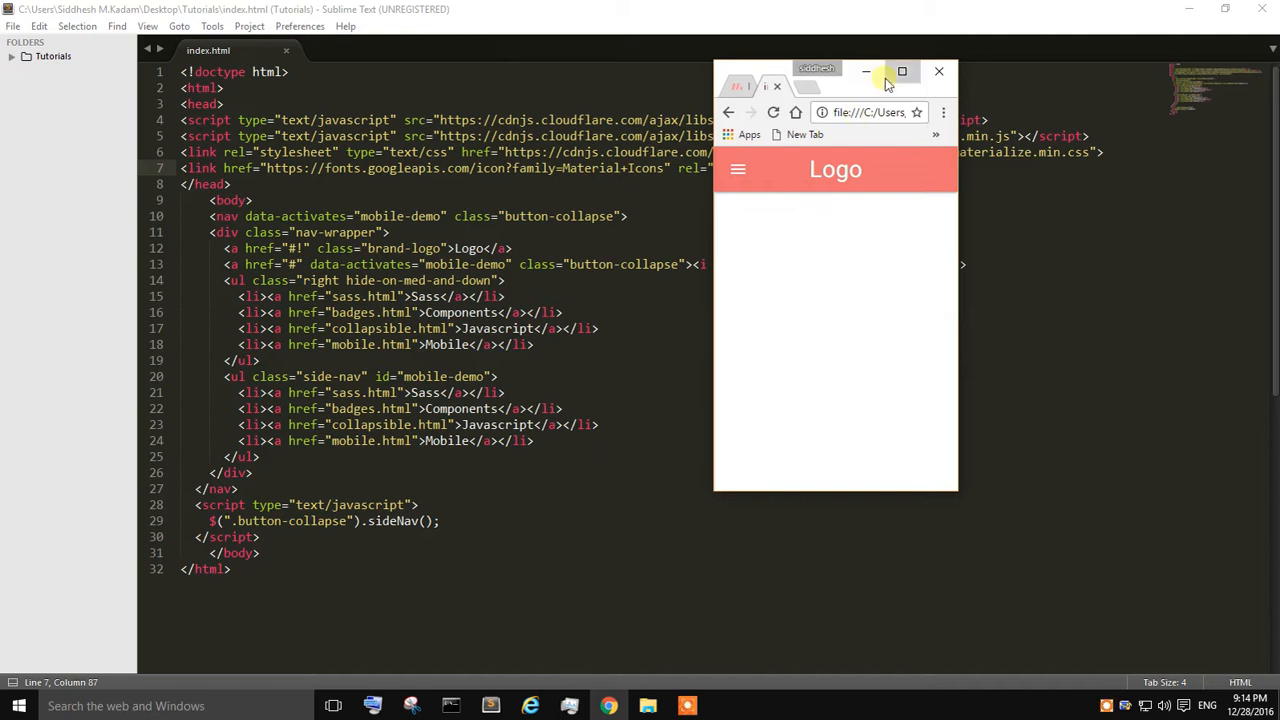
left_click(900, 72)
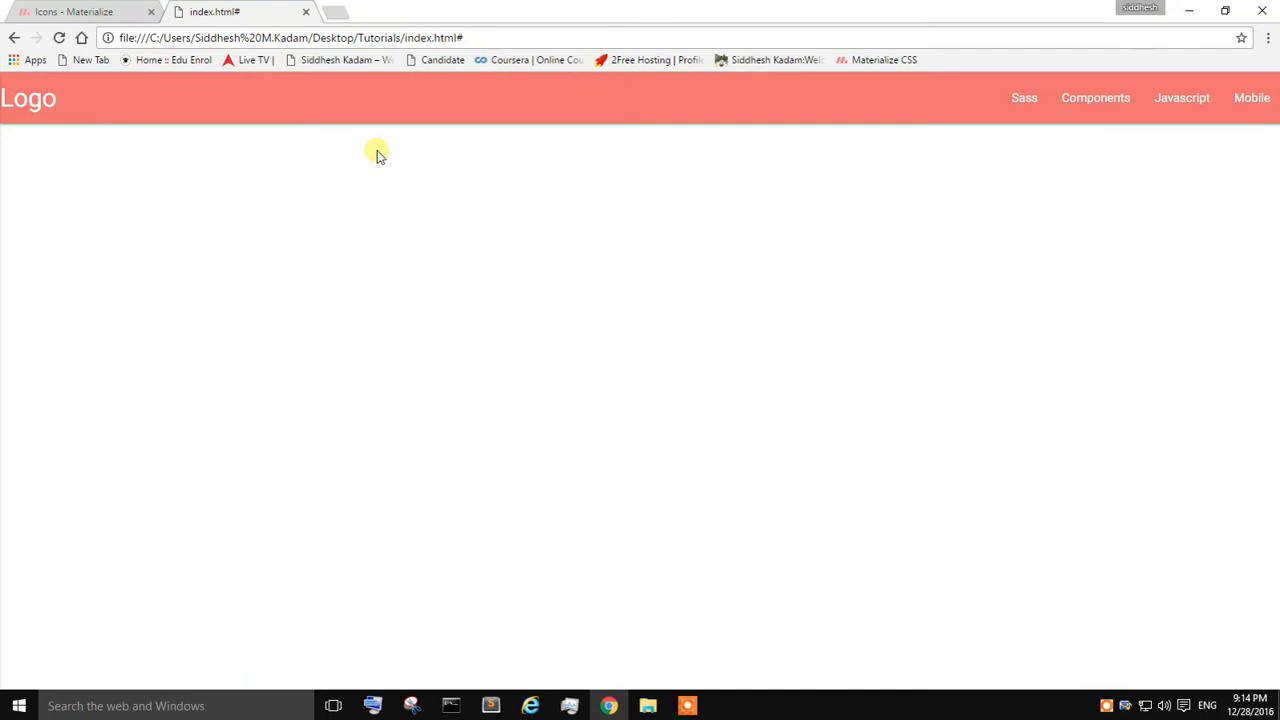
mouse_move(378, 162)
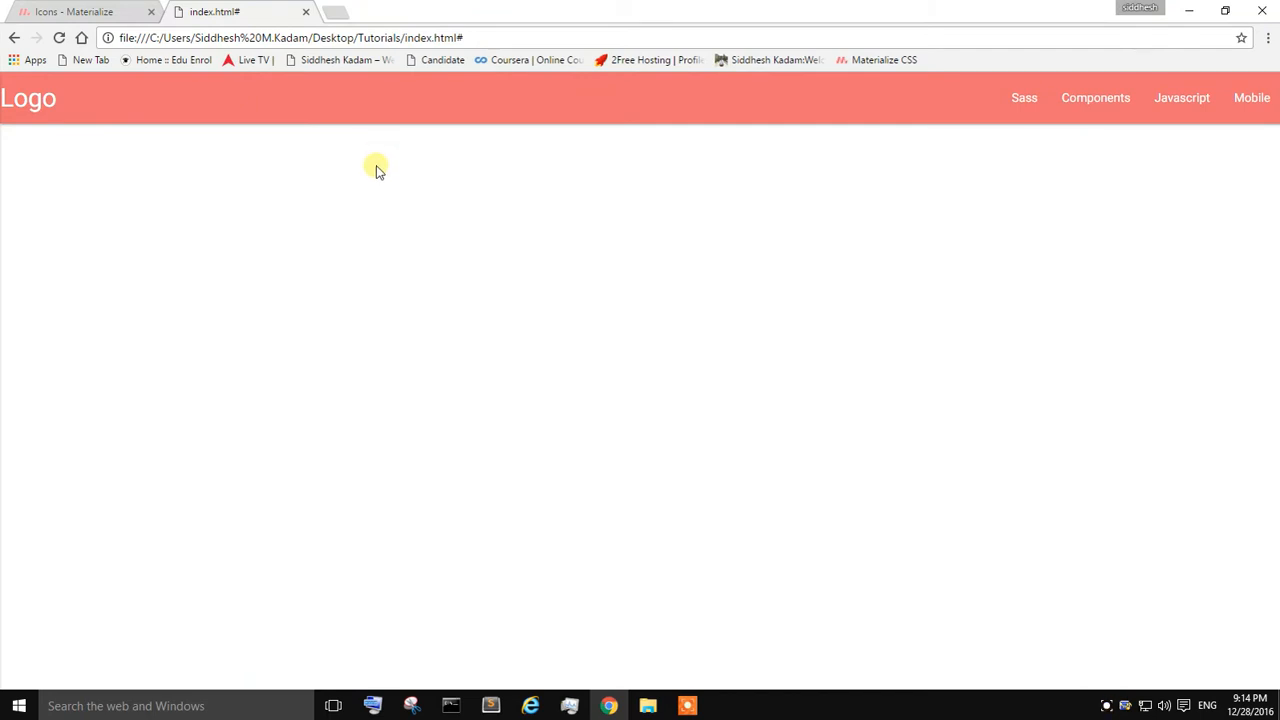
mouse_move(378, 204)
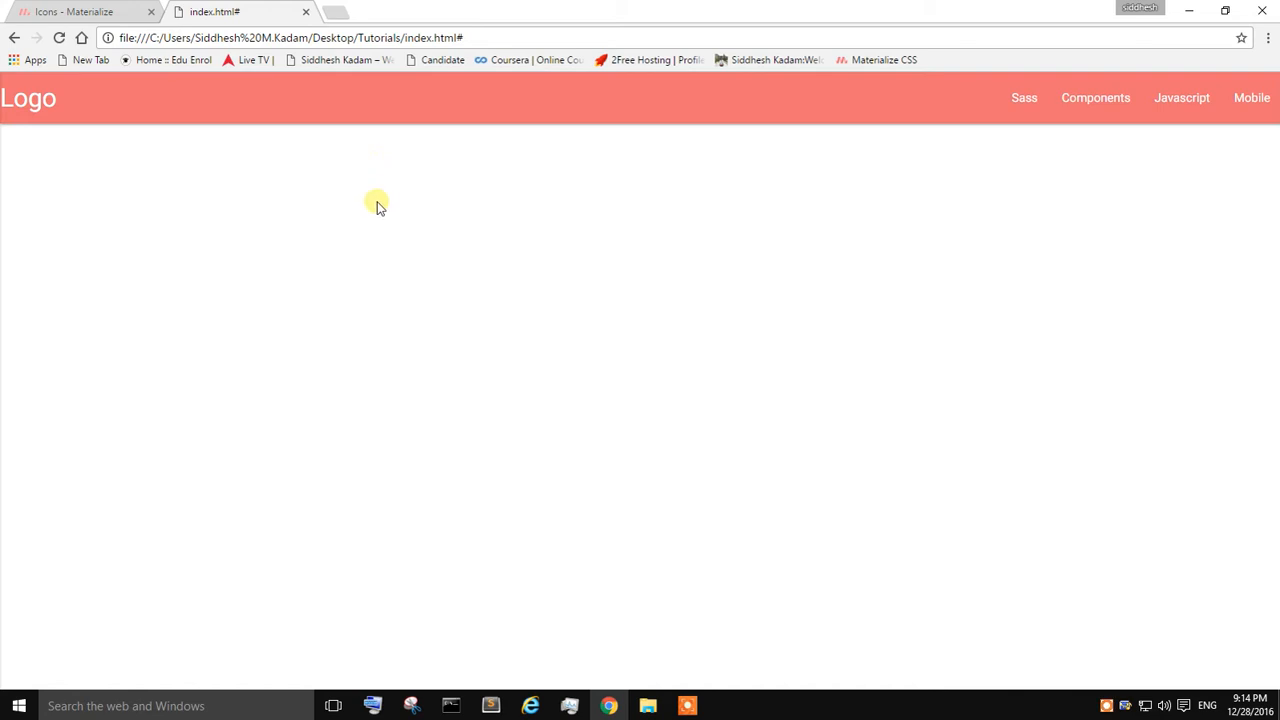